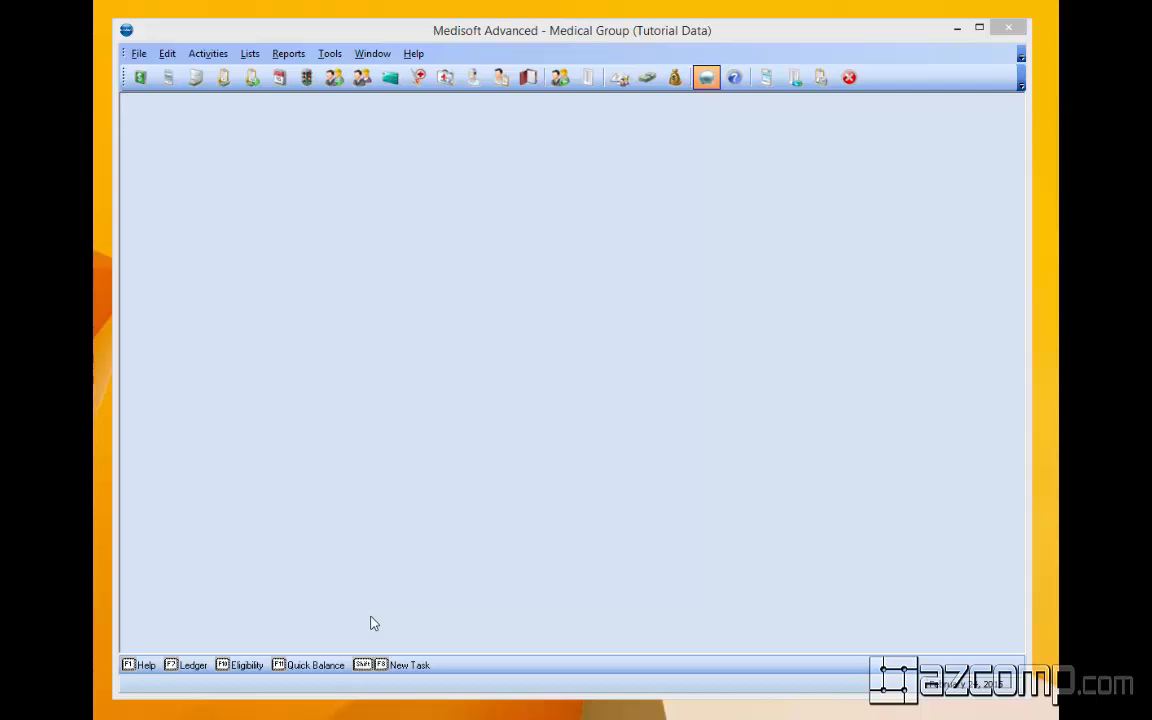
pyautogui.moveTo(313, 306)
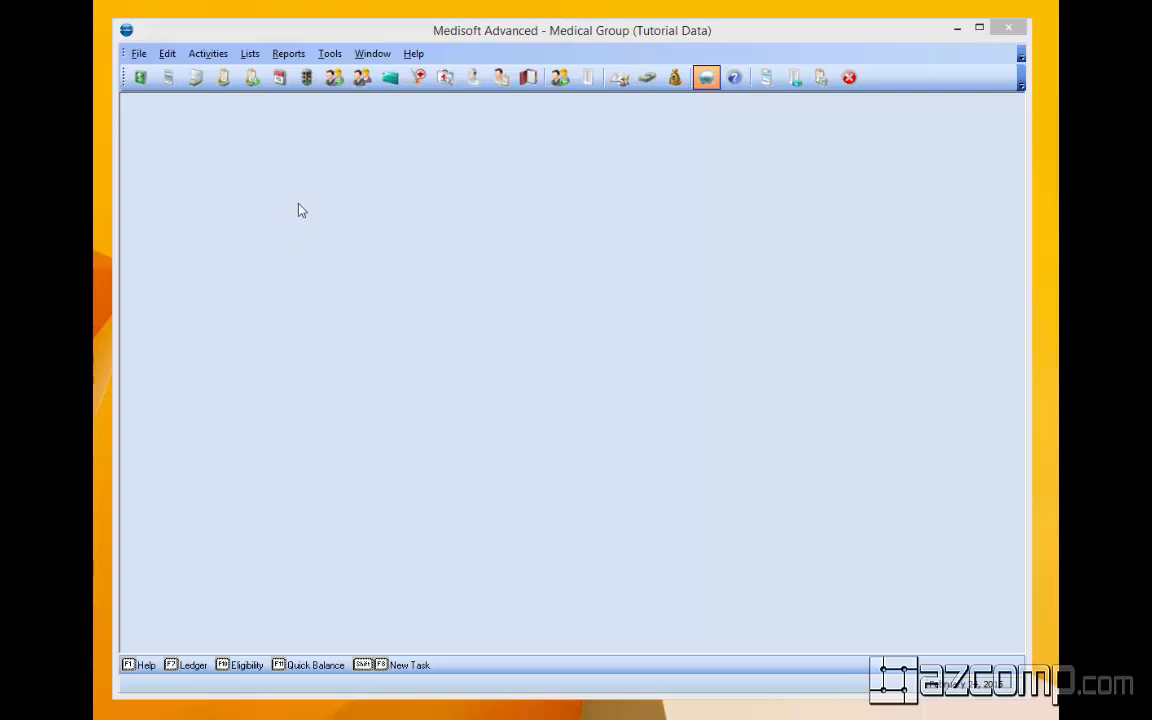
# Show the Reports menu with Design Custom Reports and Bills in Medisoft Advanced
pyautogui.click(224, 48)
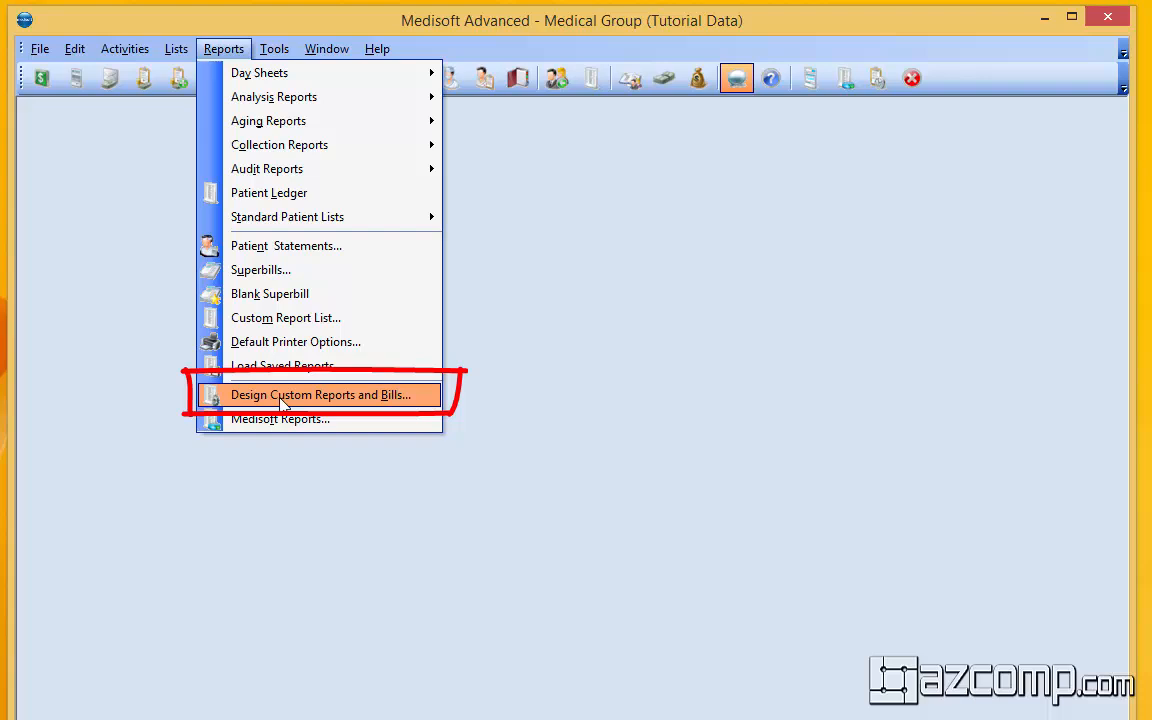
# Open the 'Remainder Statement (All Pmt/Ded) logo' report in the custom report designer
pyautogui.click(320, 394)
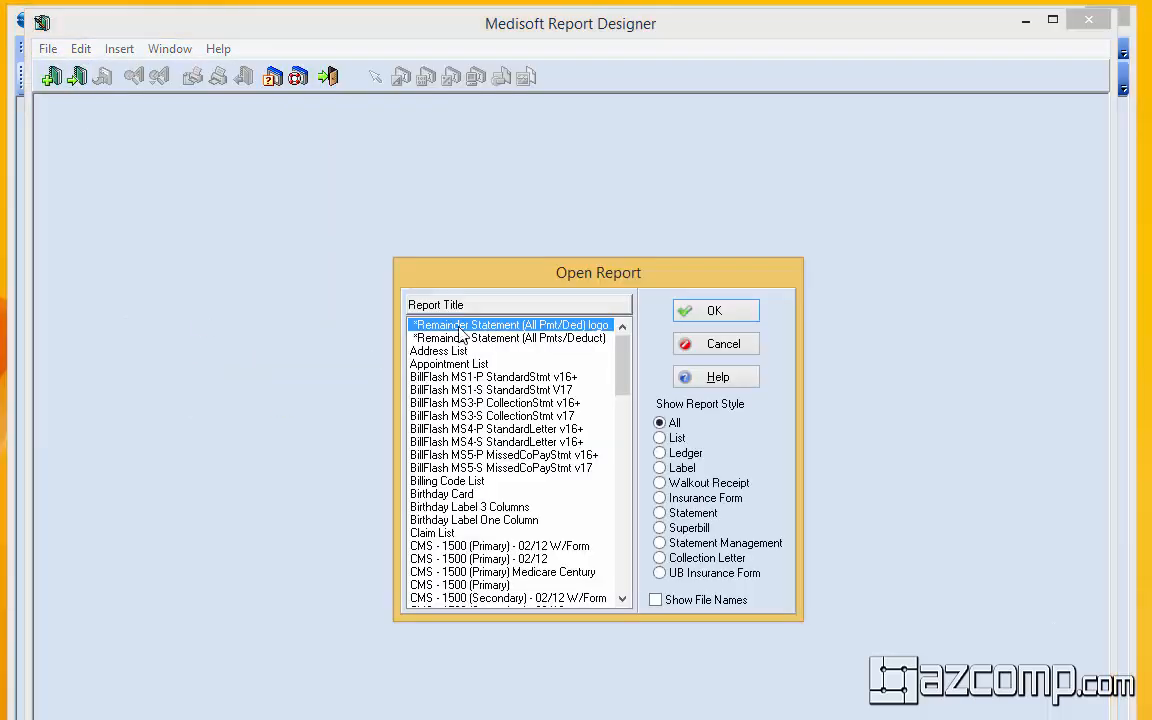
pyautogui.click(715, 310)
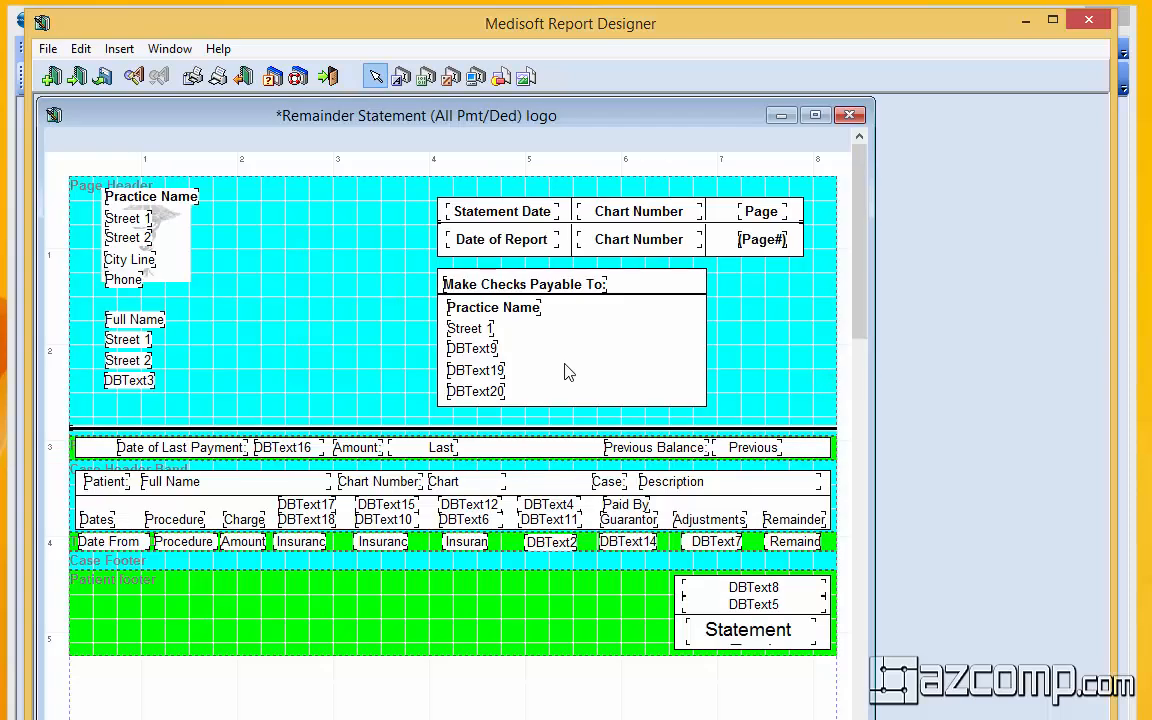
pyautogui.moveTo(565, 252)
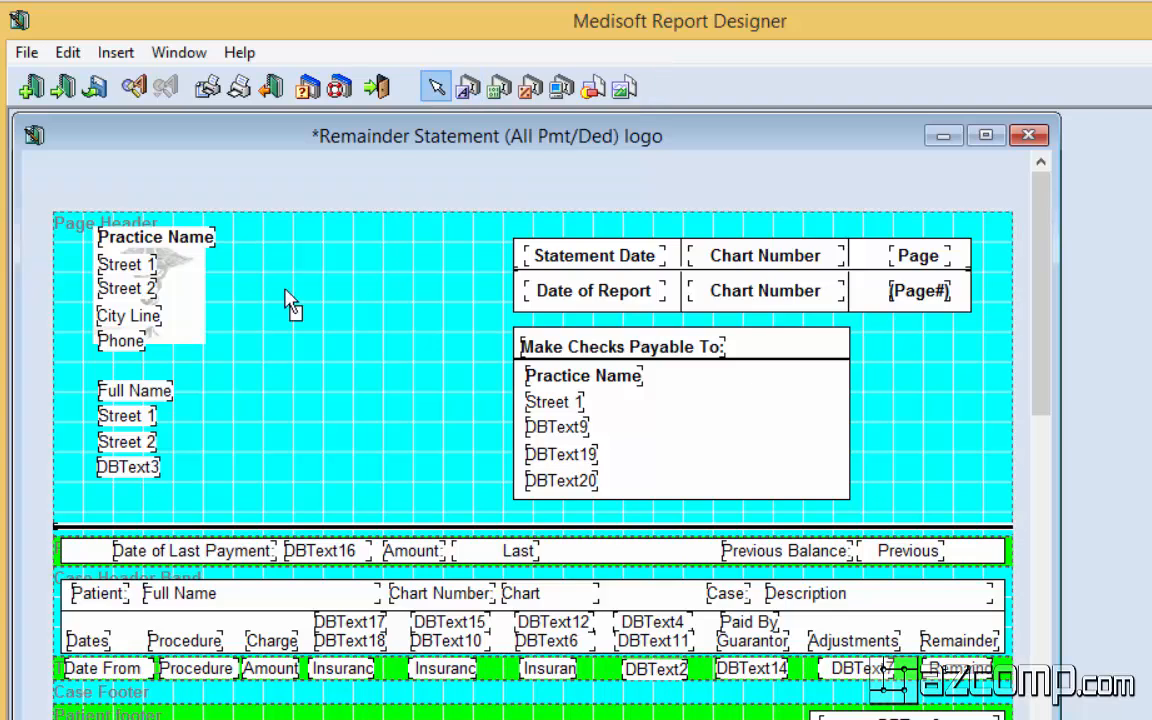
# Place a page-header text label reading 'Balance:' with Transparent Background ticked
pyautogui.click(310, 300)
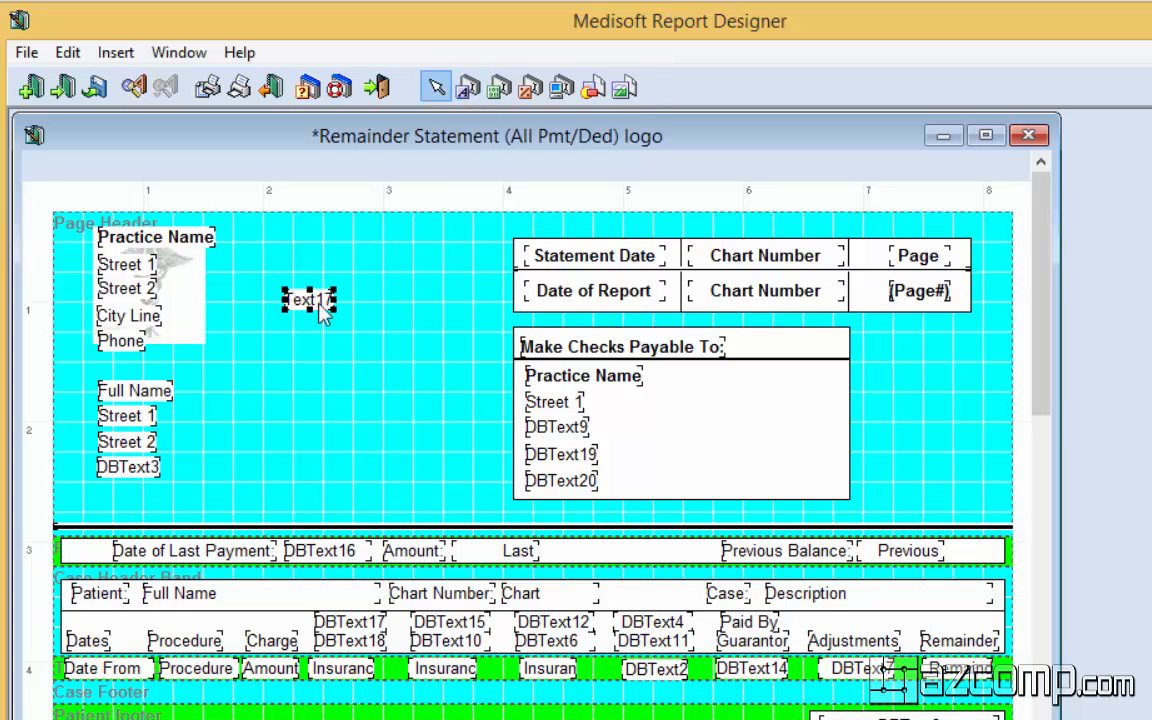
pyautogui.rightClick(310, 300)
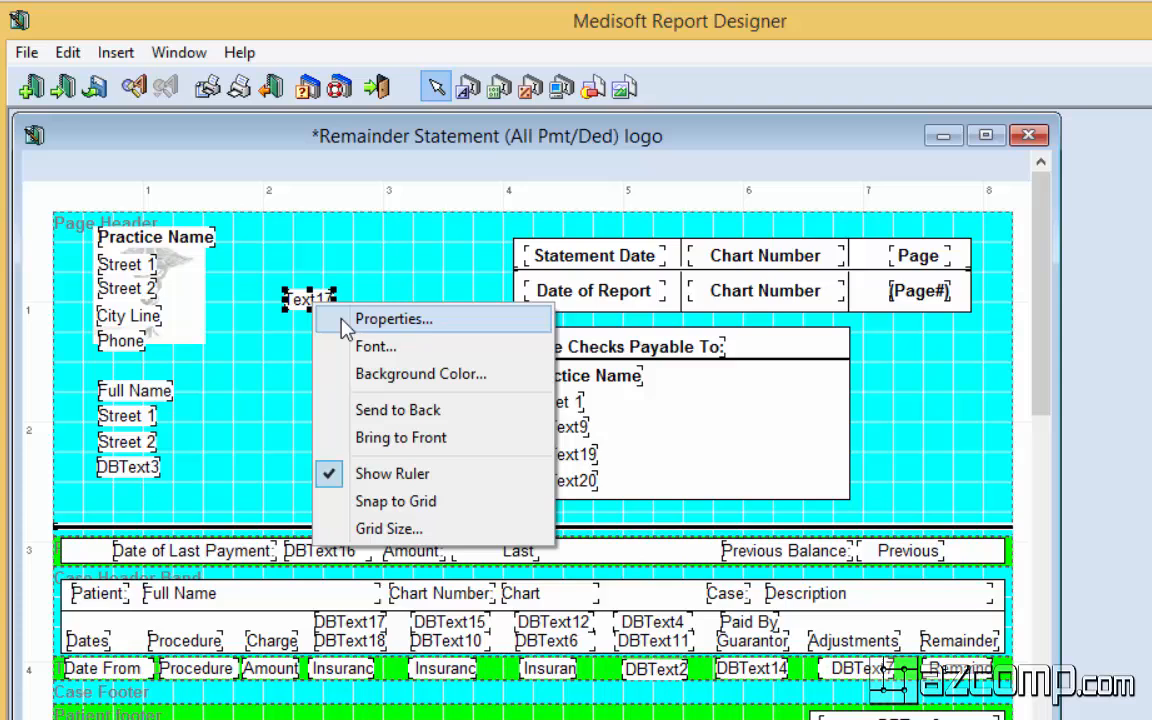
pyautogui.click(392, 318)
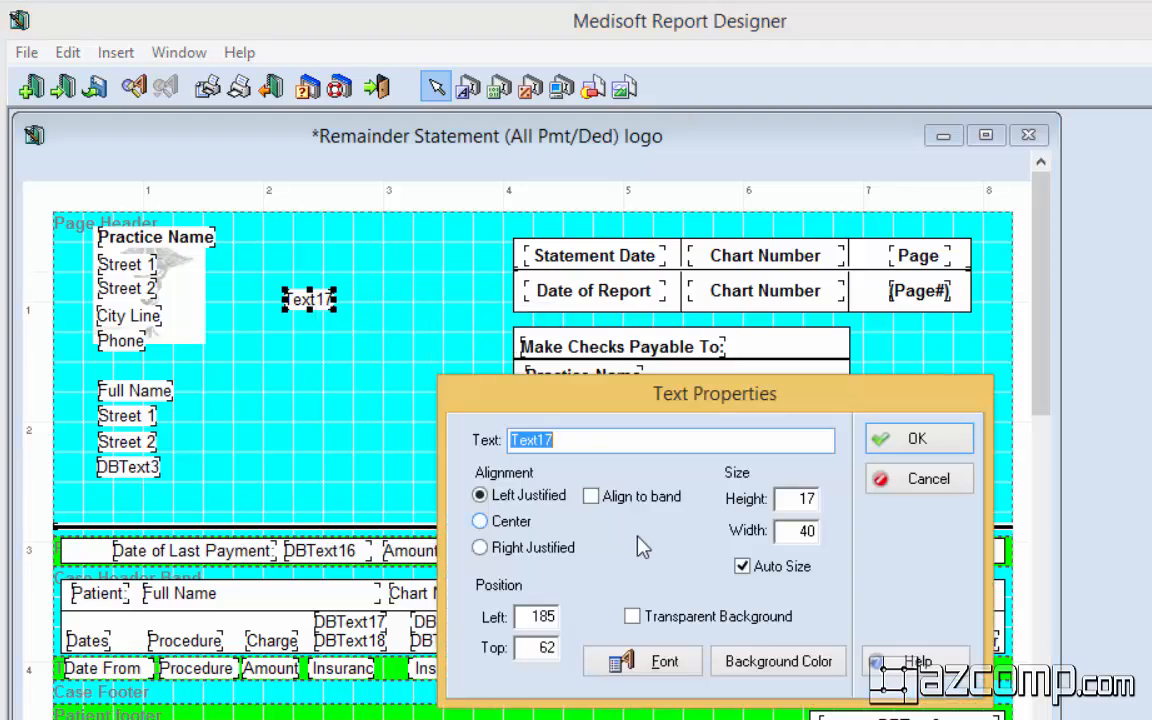
pyautogui.moveTo(945, 578)
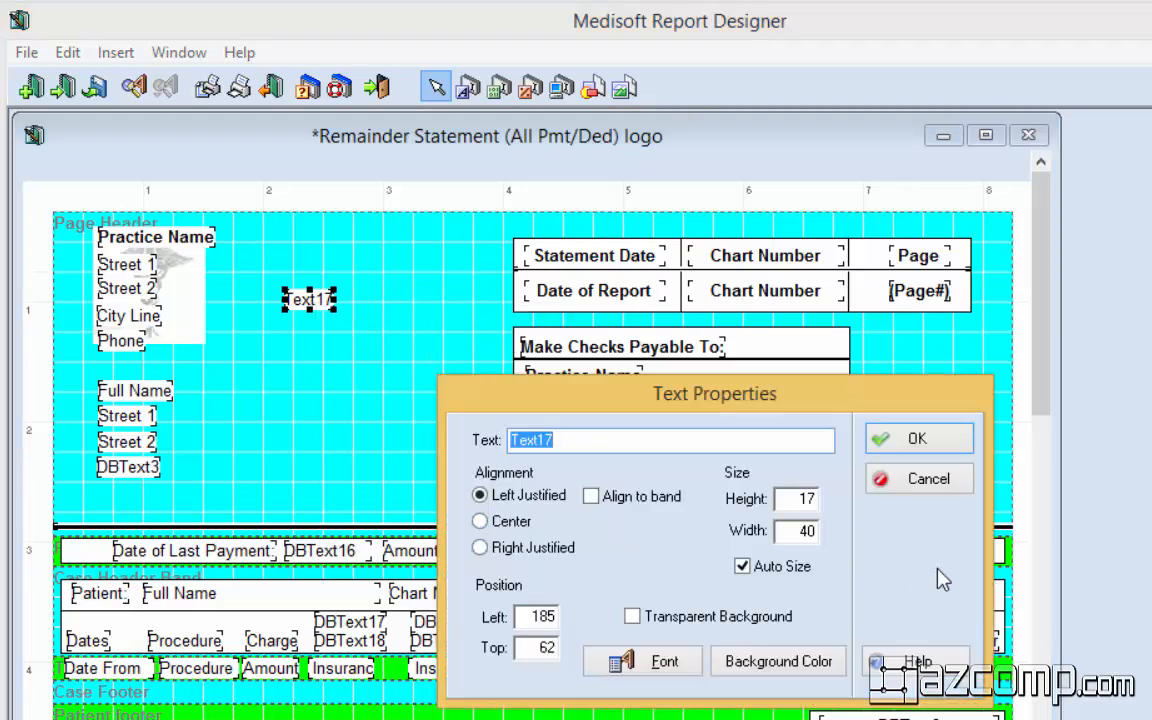
pyautogui.write('Balance:')
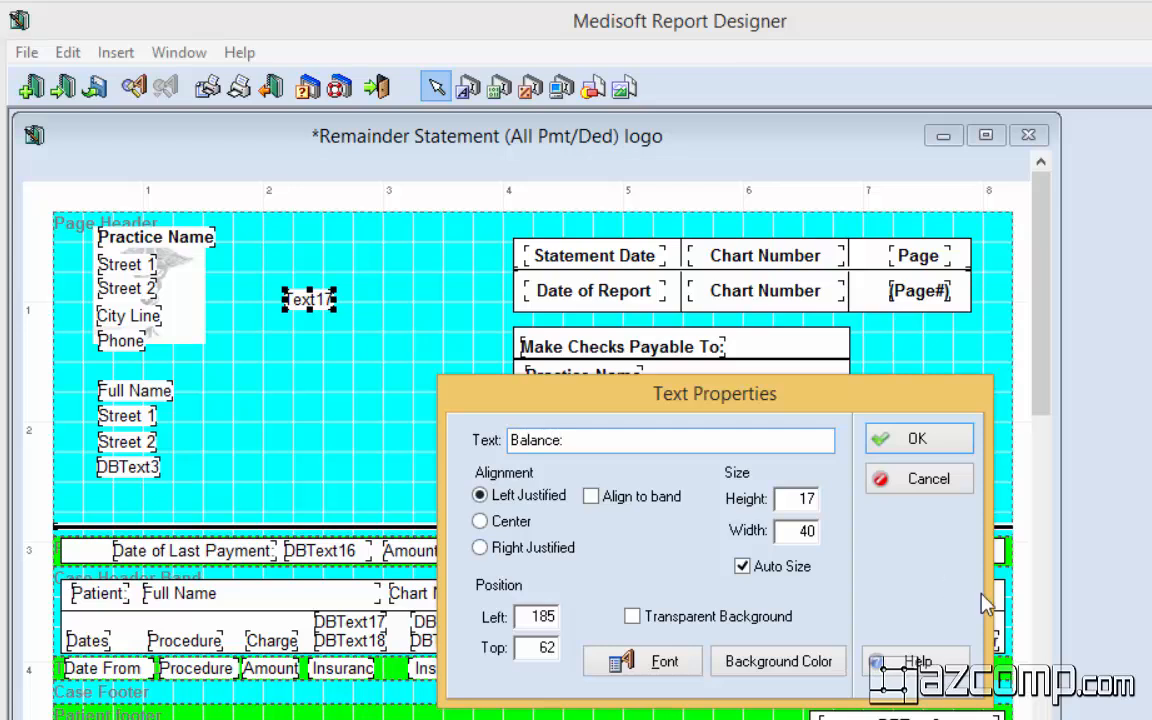
pyautogui.click(632, 616)
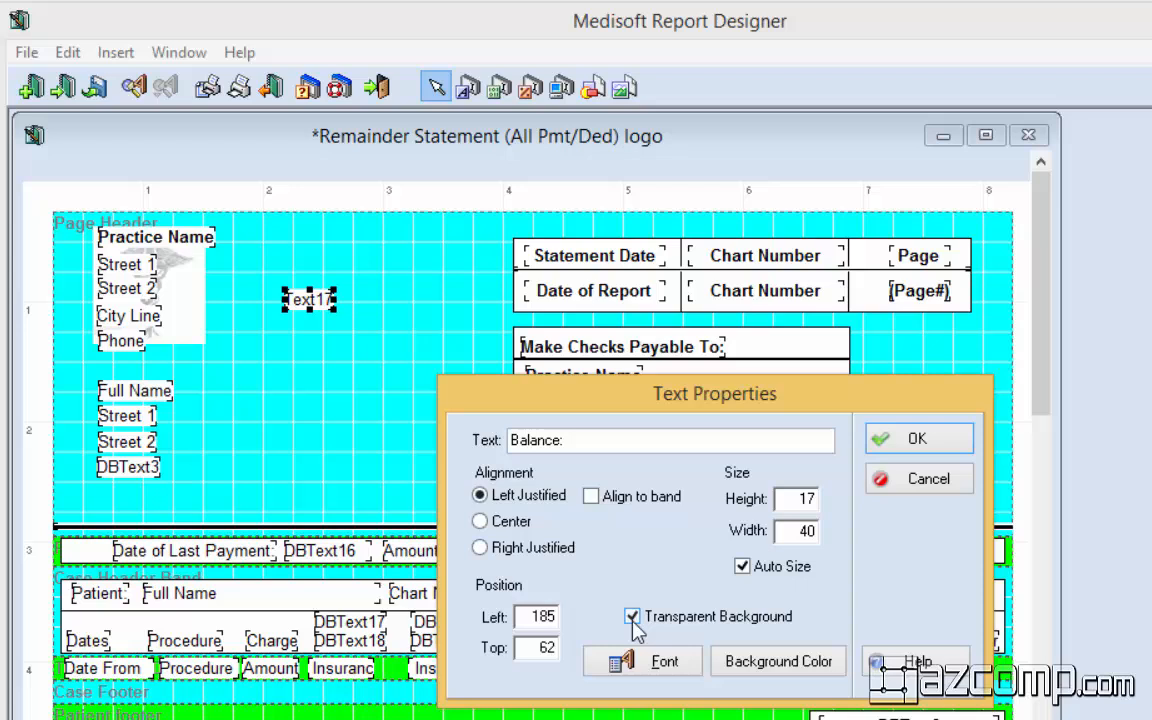
pyautogui.click(632, 616)
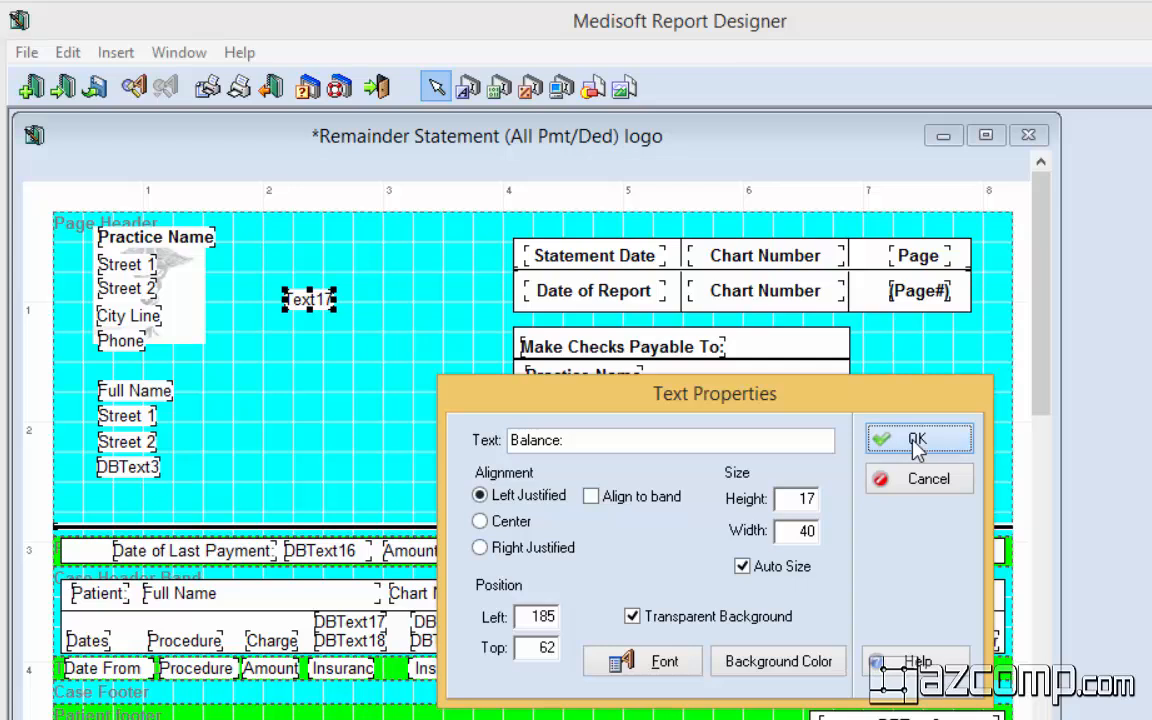
pyautogui.click(916, 440)
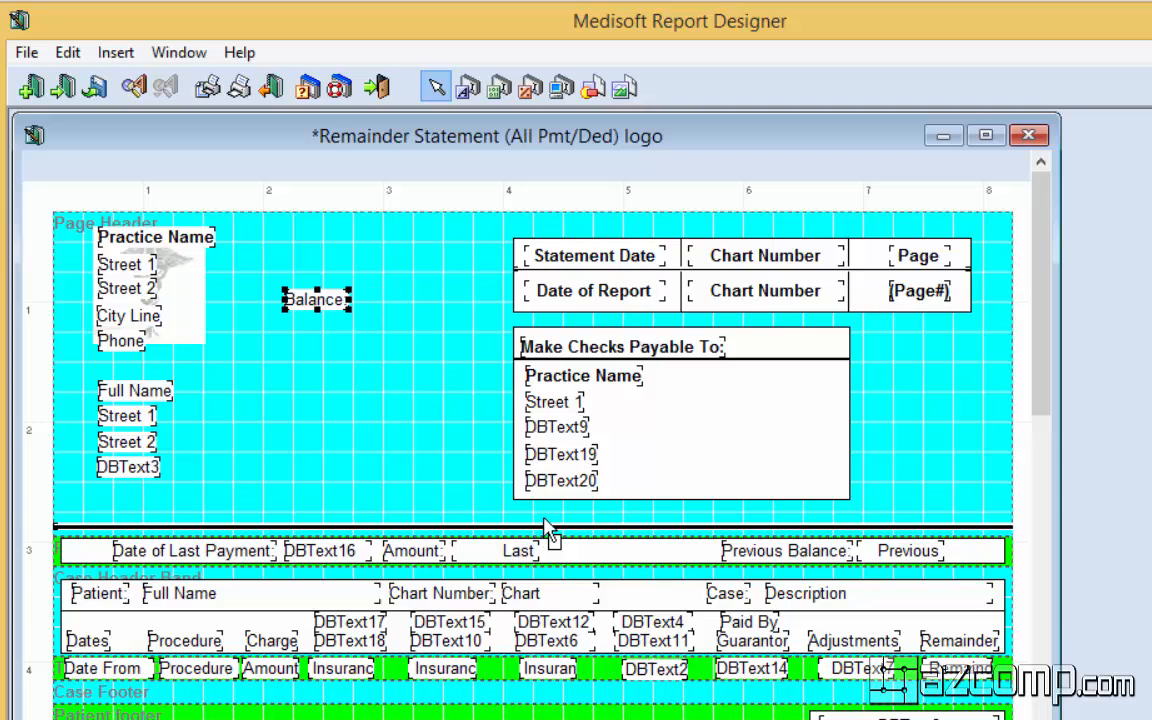
# Drag the 'Balance:' label down beneath the Make Checks Payable To box
pyautogui.moveTo(316, 299); pyautogui.dragTo(553, 514)
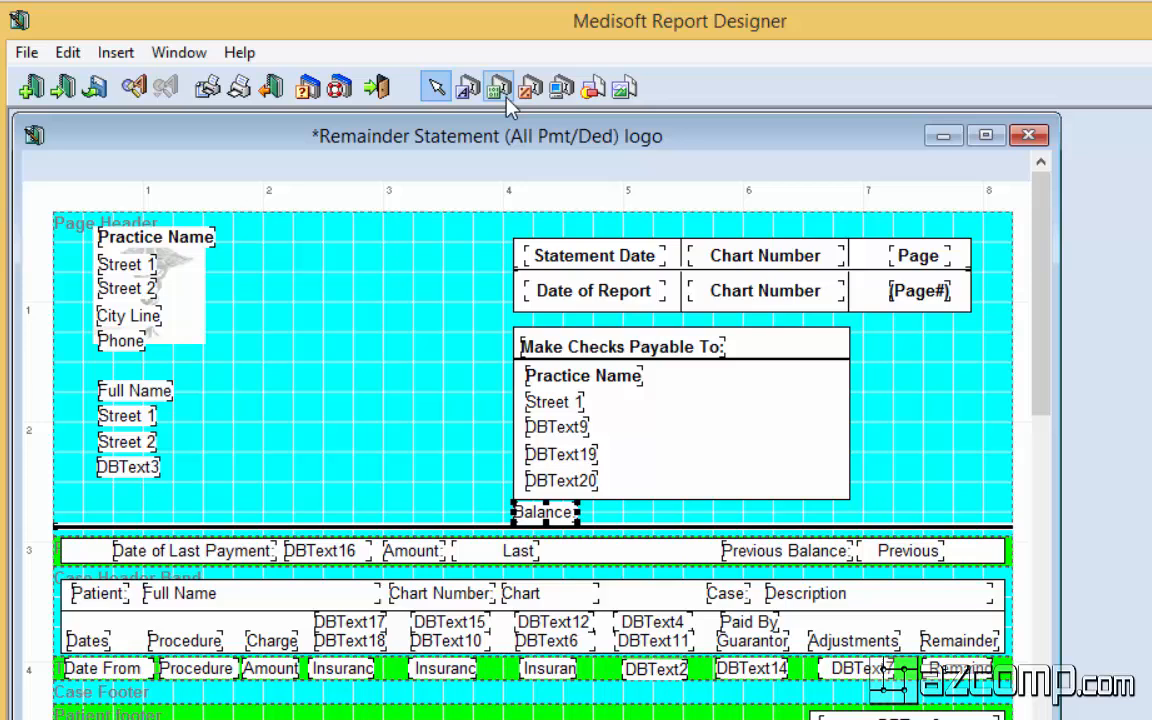
pyautogui.moveTo(499, 87)
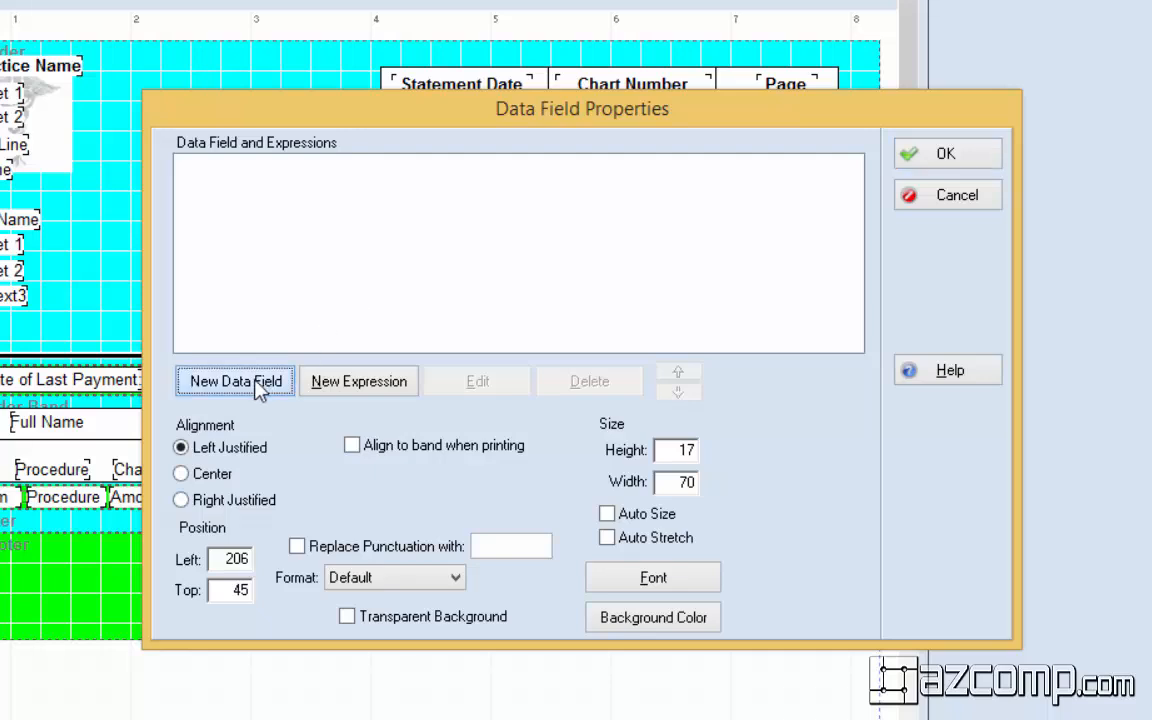
# Create a new data field bound to Patient > Chart Number in the page header
pyautogui.click(234, 381)
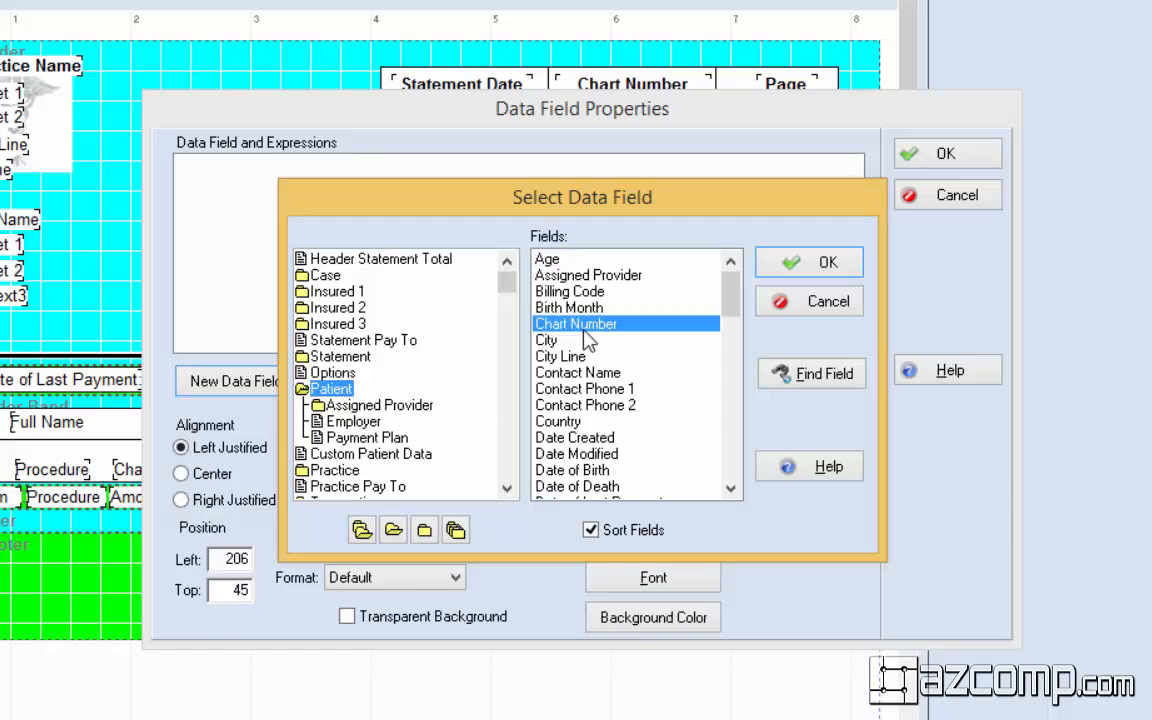
pyautogui.click(827, 261)
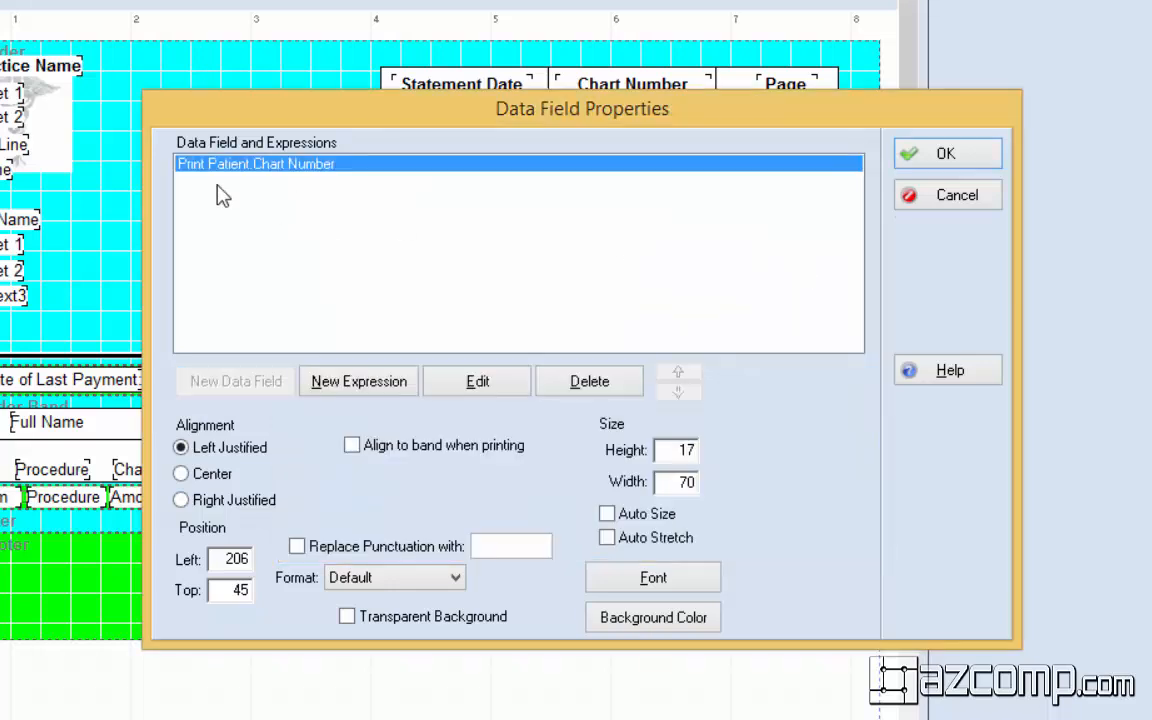
pyautogui.click(945, 153)
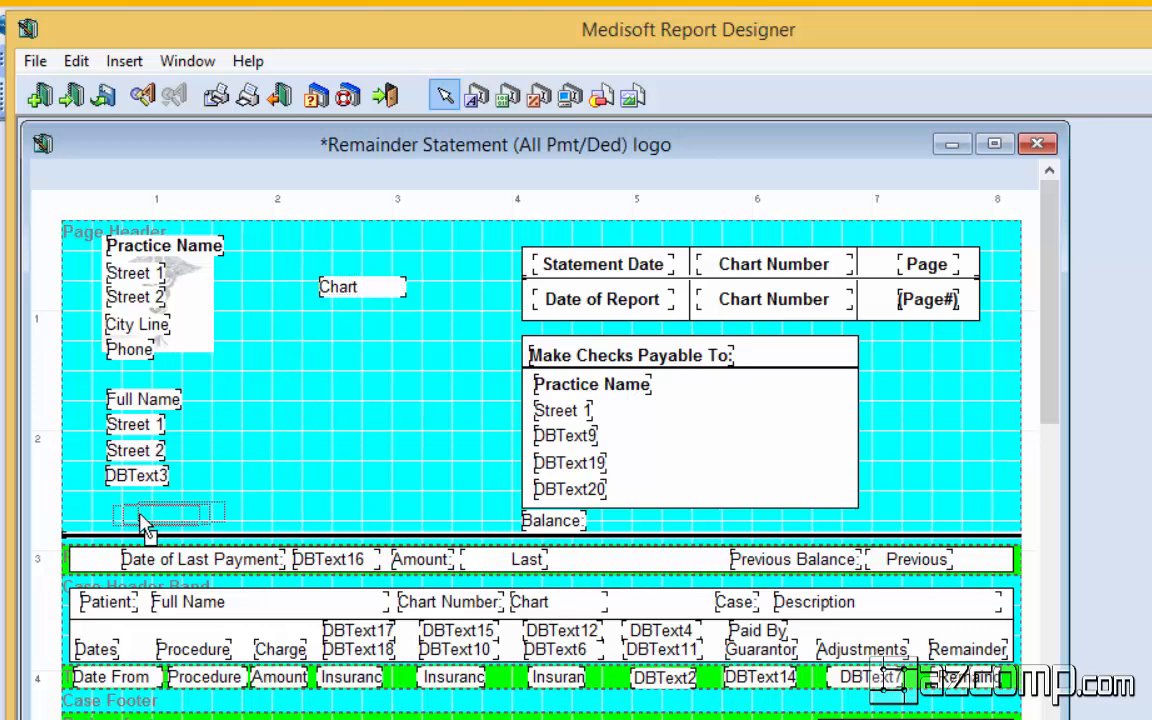
# Move the Chart field below the address lines and left-align it with DBText3
pyautogui.moveTo(360, 287); pyautogui.dragTo(148, 519)
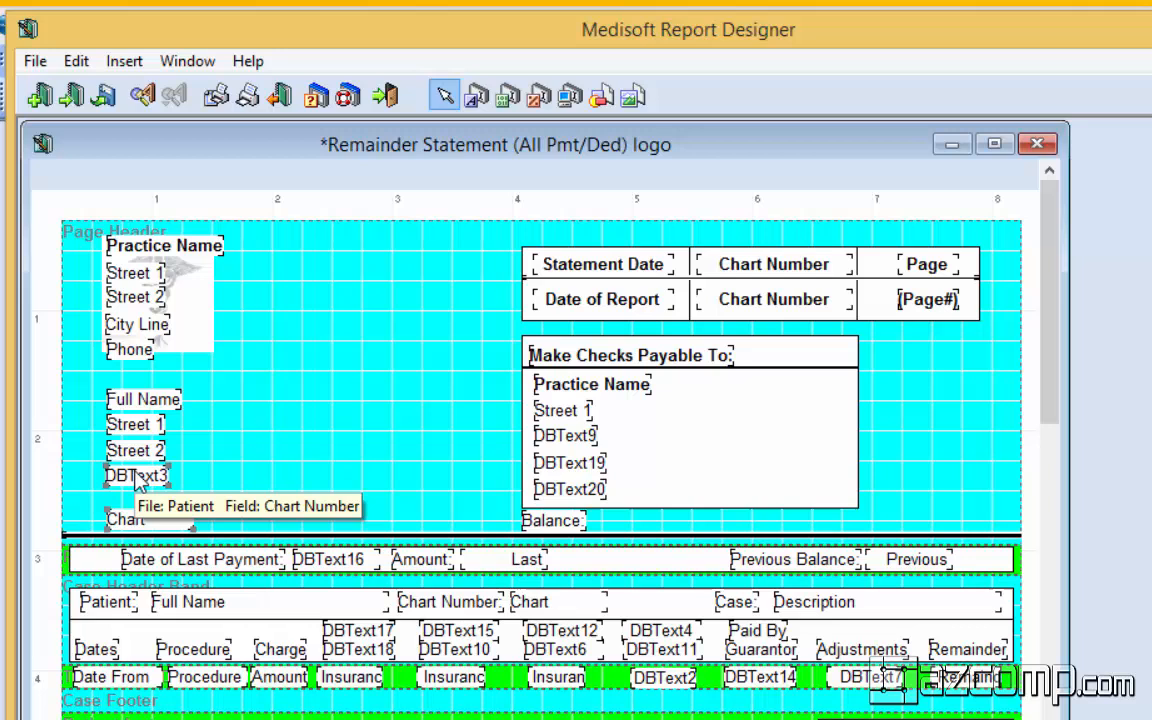
pyautogui.moveTo(138, 480)
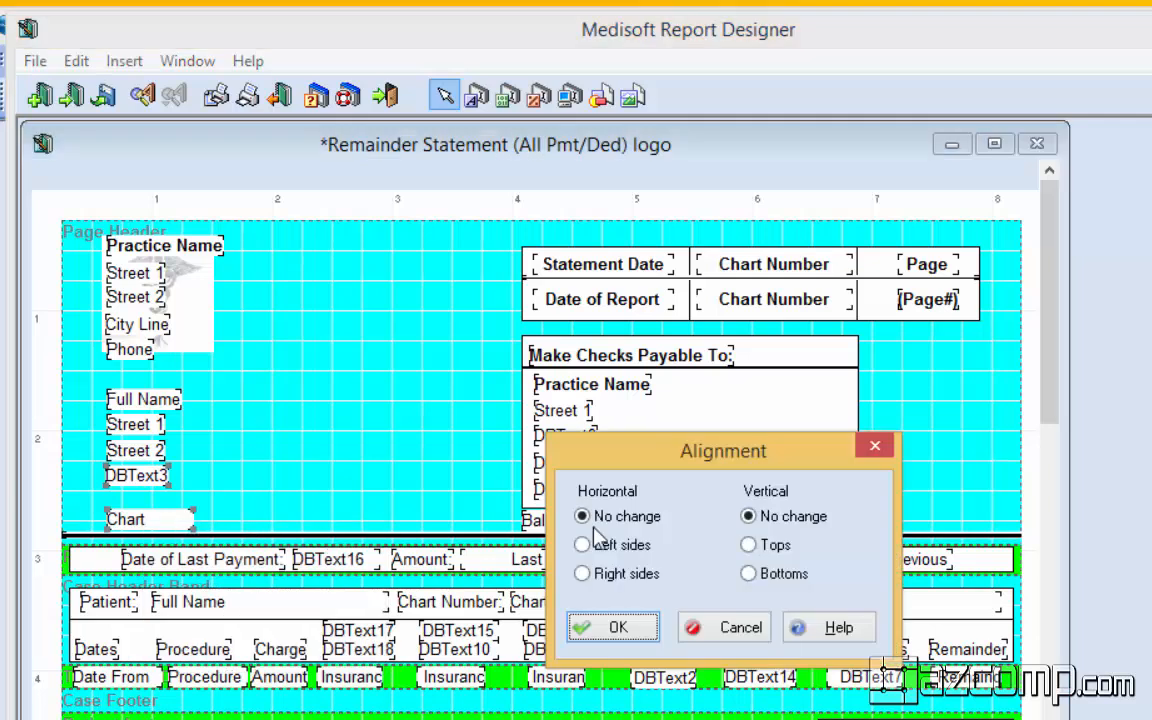
pyautogui.click(613, 627)
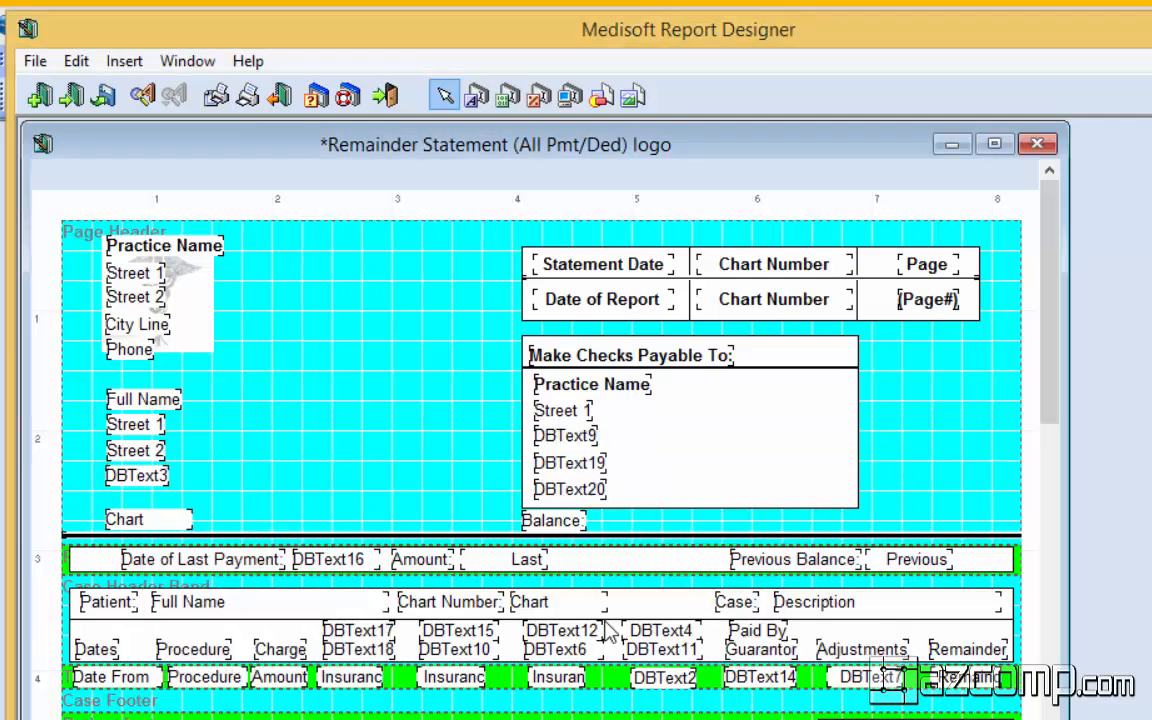
pyautogui.moveTo(332, 446)
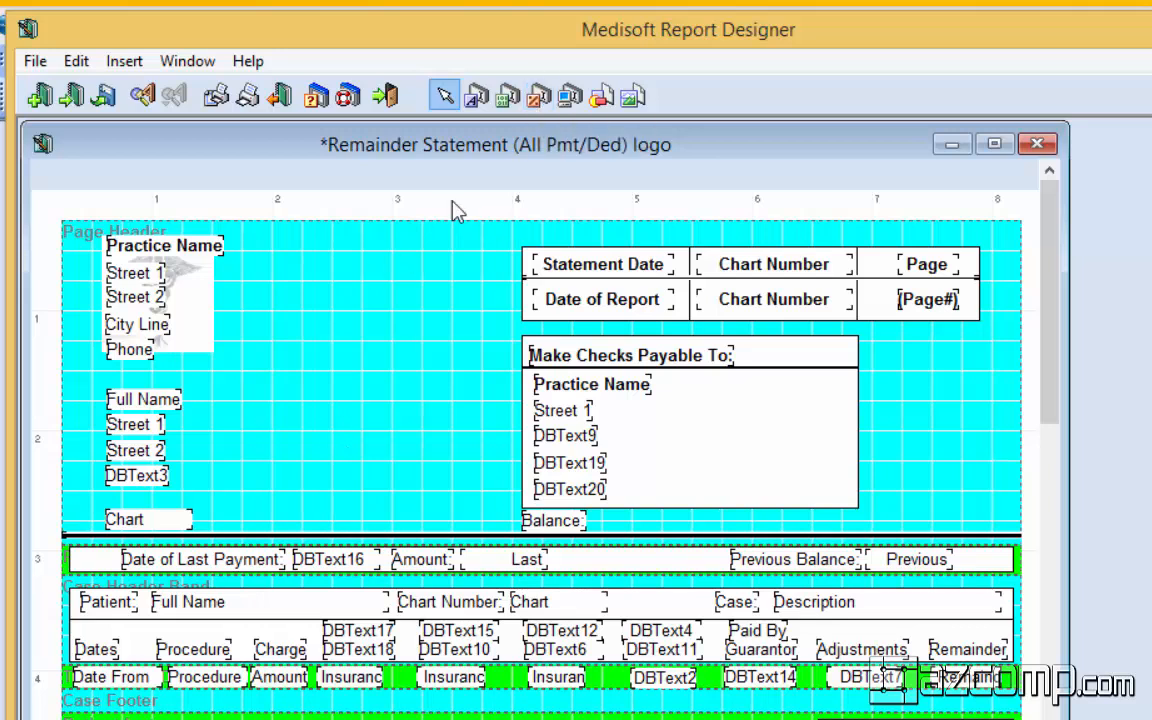
pyautogui.moveTo(300, 287)
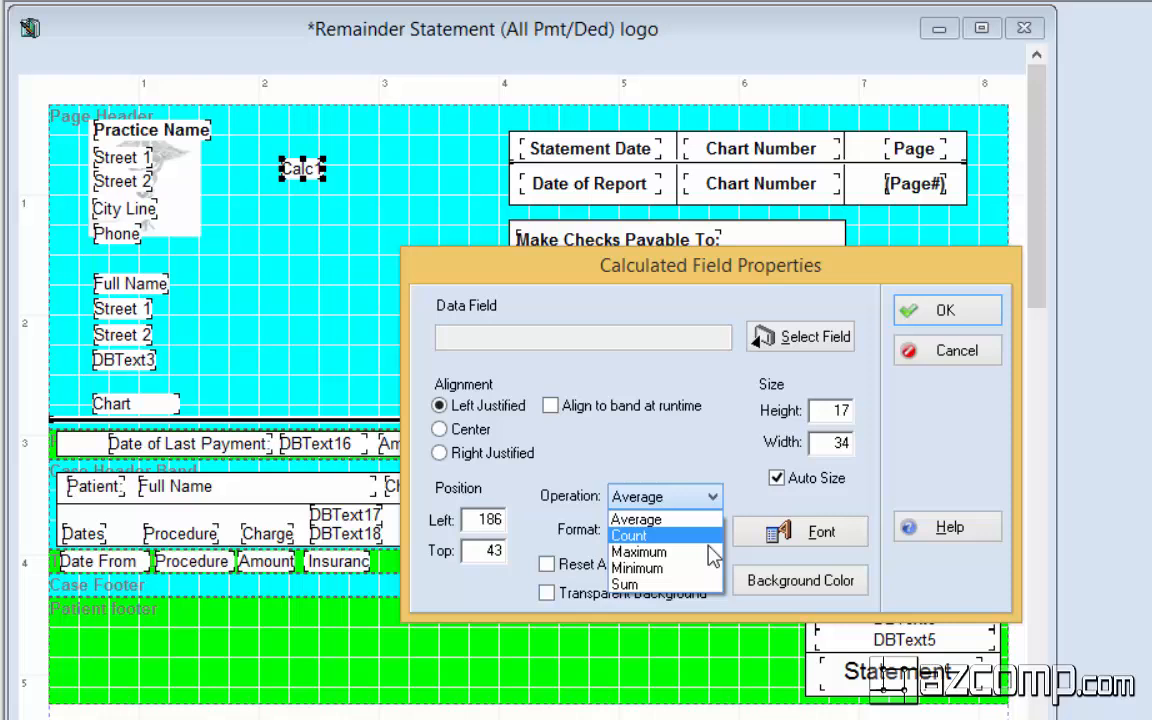
# Set a calculated field to Sum of Patient > Patient_Remainder_Balance
pyautogui.click(624, 584)
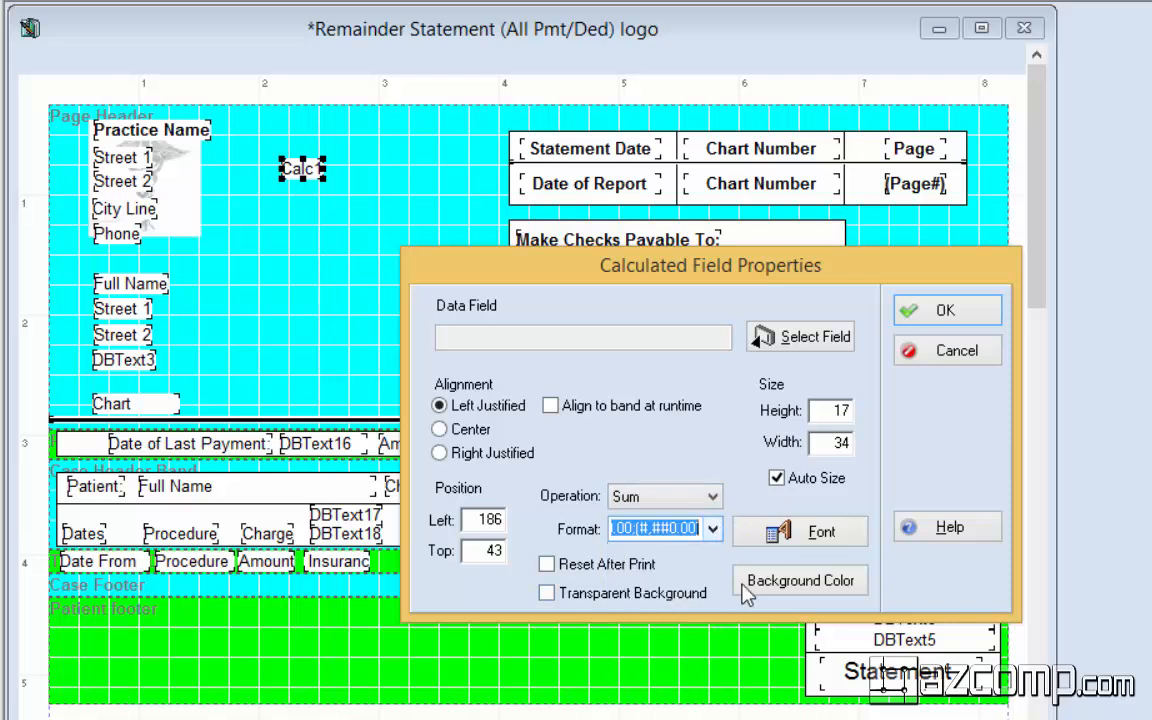
pyautogui.click(813, 336)
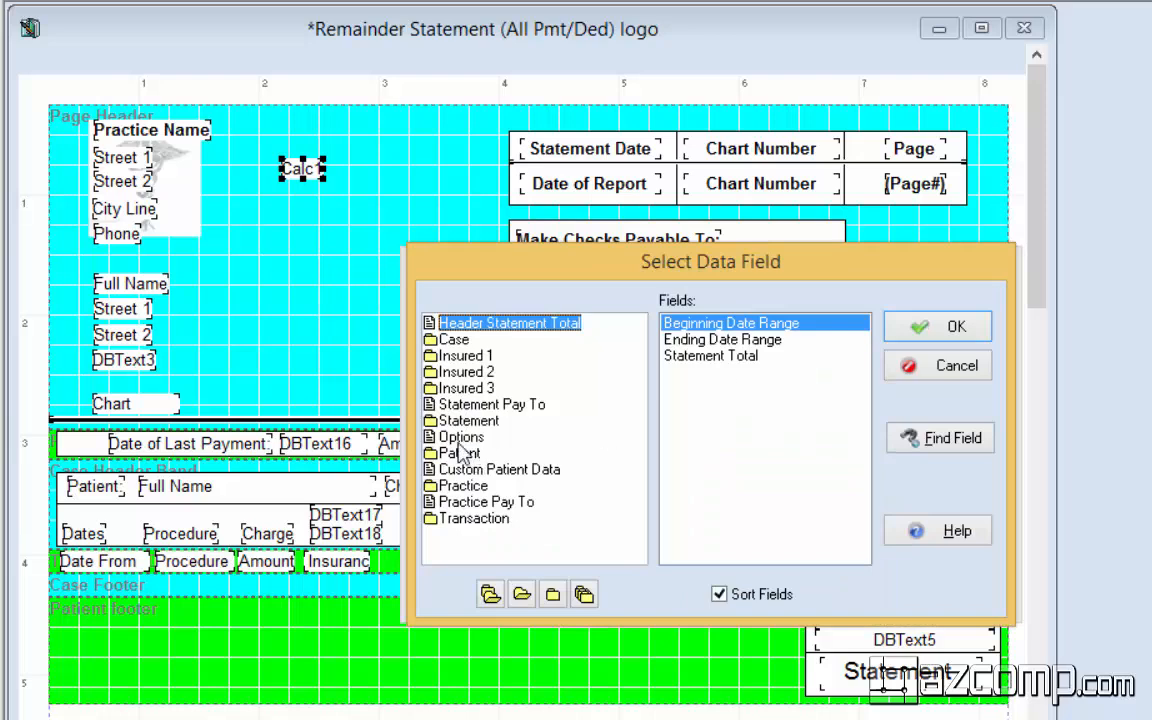
pyautogui.click(463, 453)
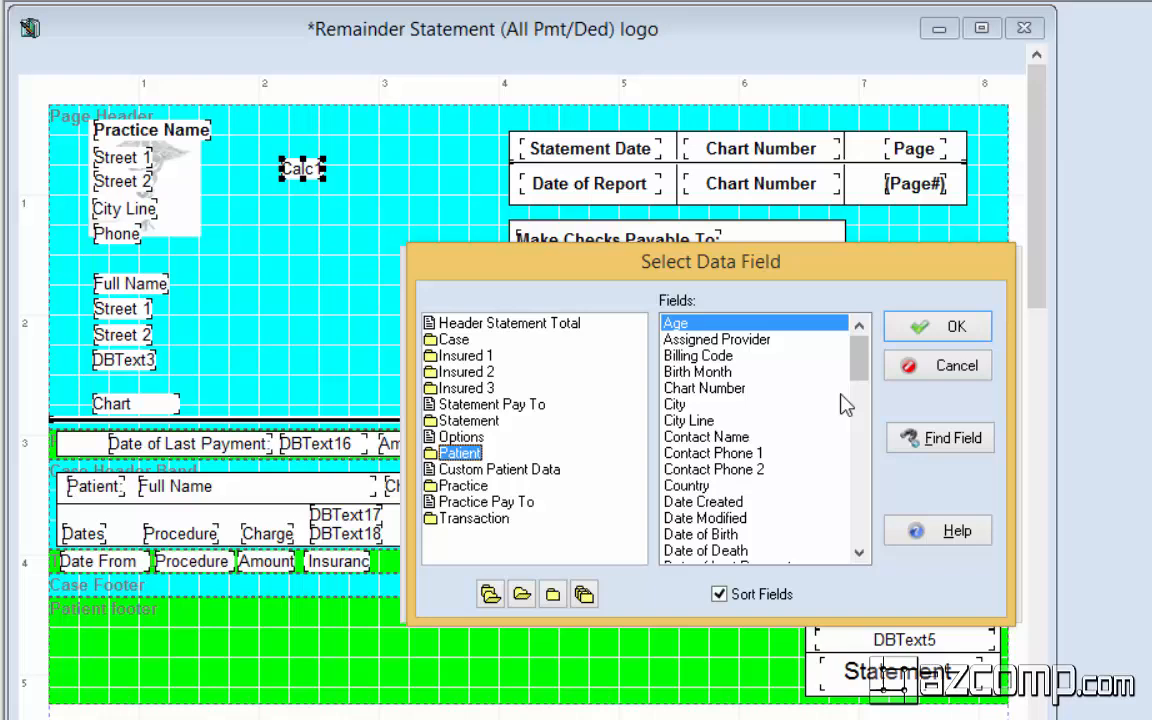
pyautogui.scroll(-3)
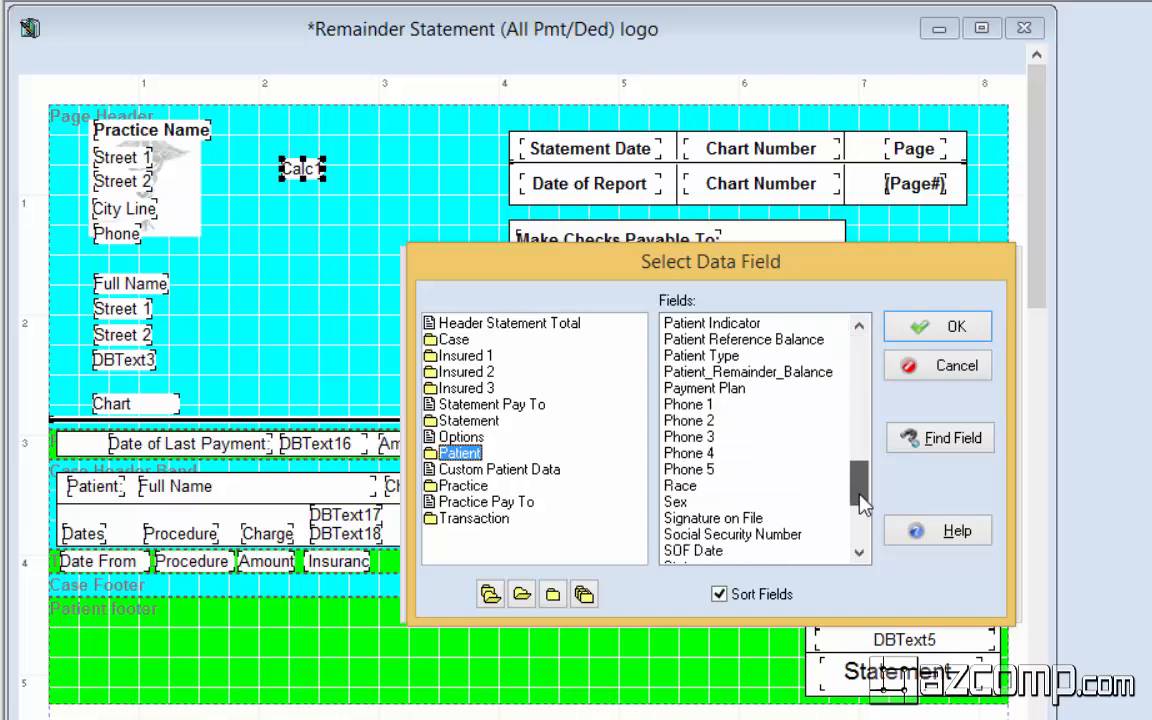
pyautogui.click(747, 371)
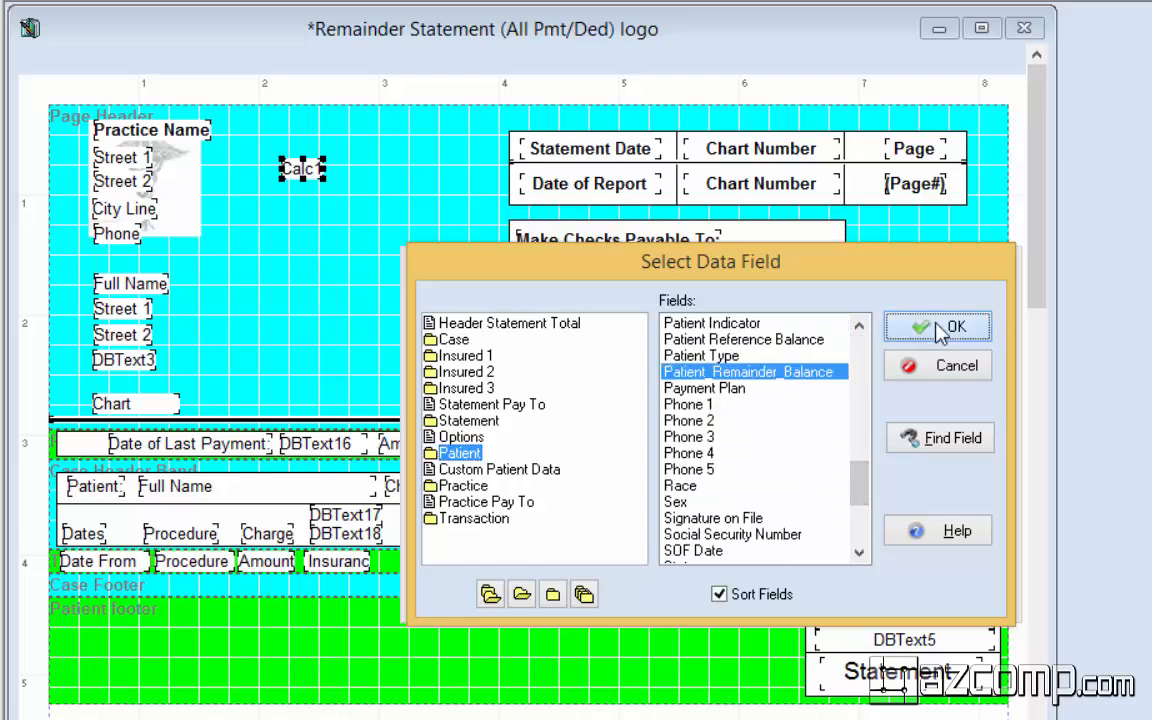
pyautogui.click(947, 327)
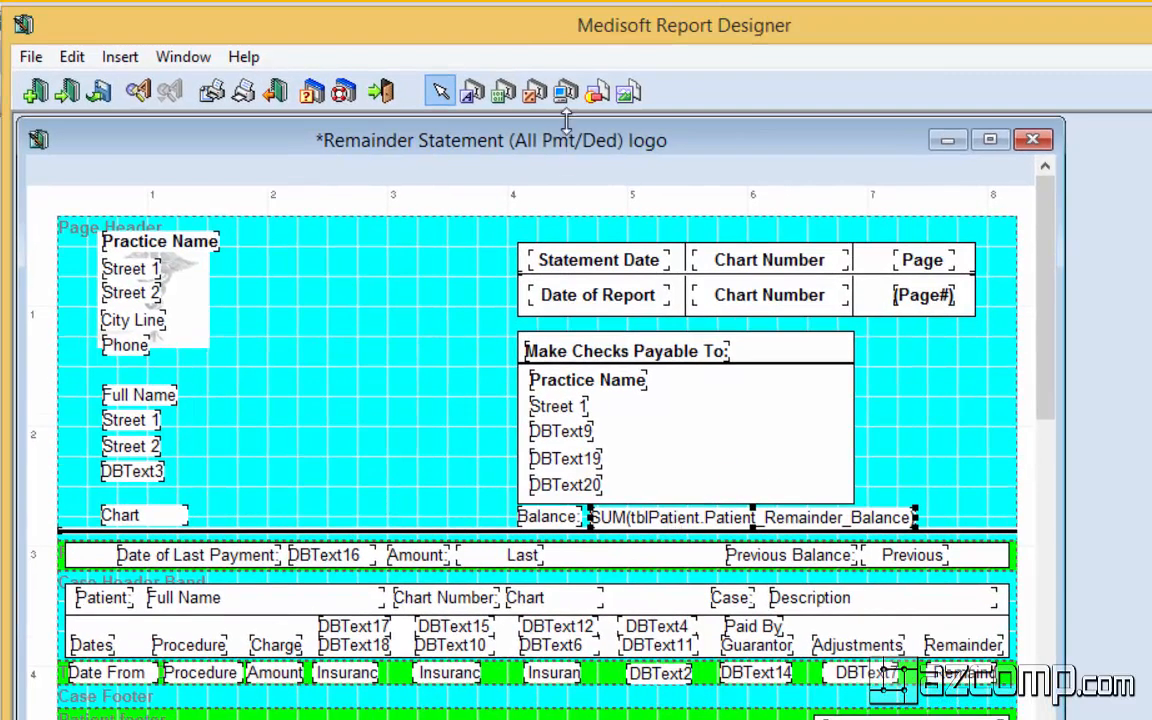
pyautogui.moveTo(565, 91)
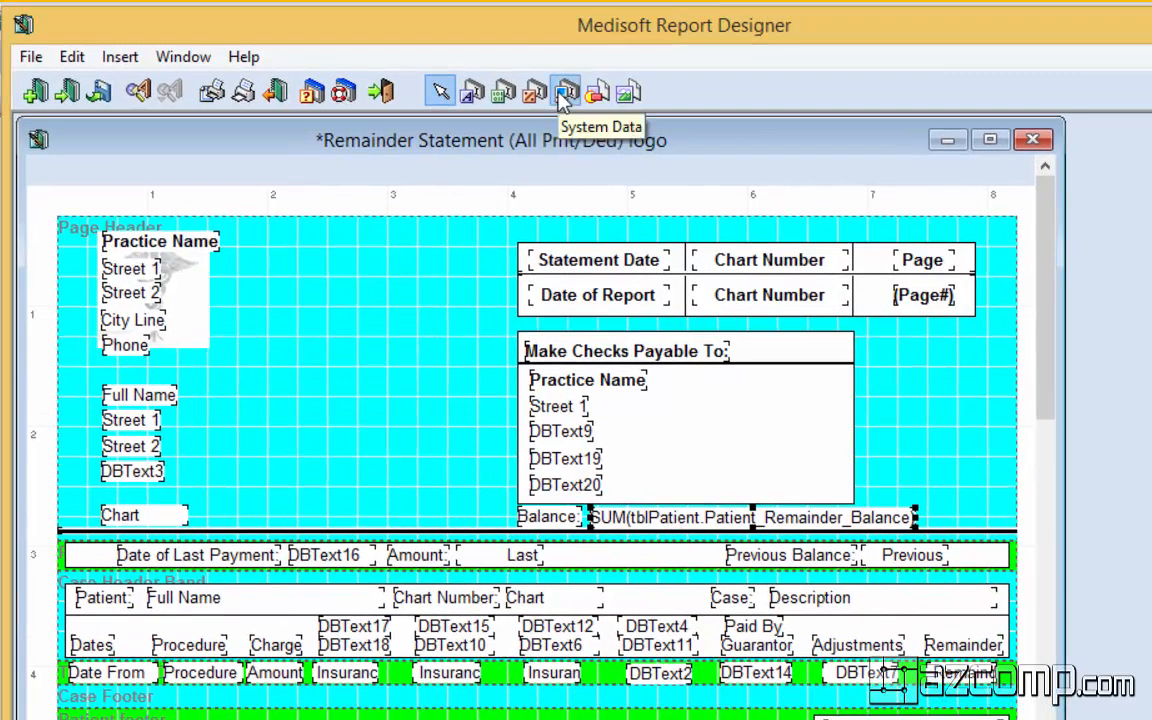
# Add a System Data field showing the current date, labelled 'Statement Date:'
pyautogui.click(565, 91)
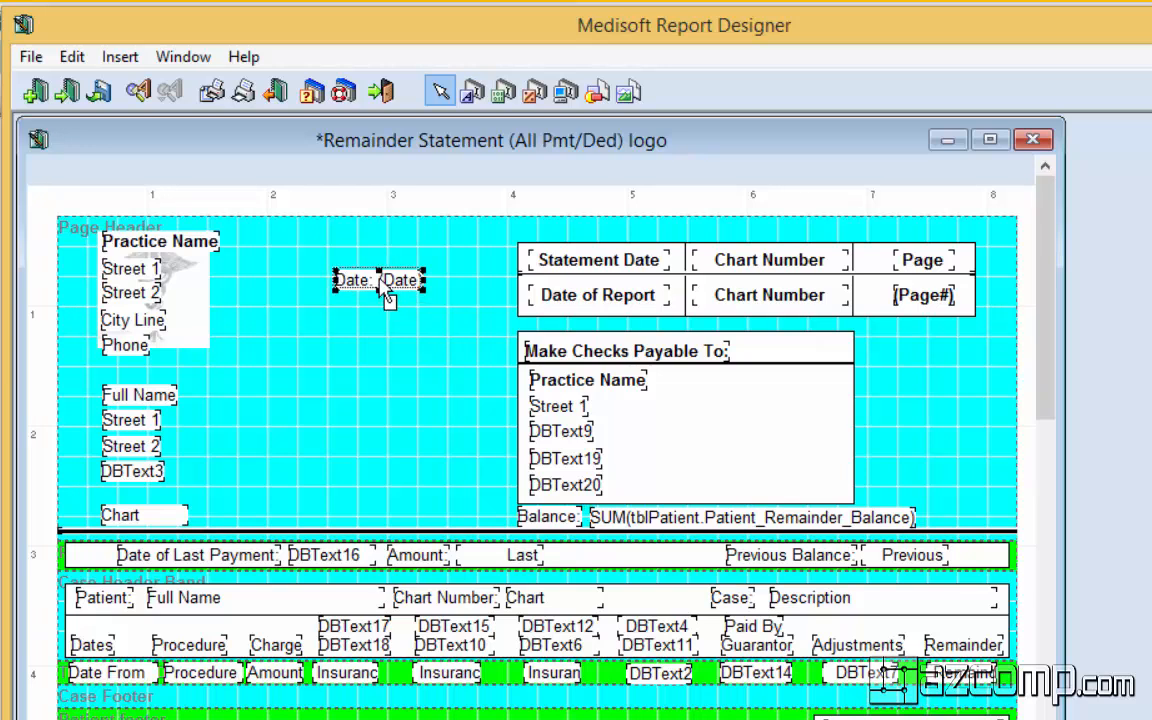
pyautogui.doubleClick(378, 280)
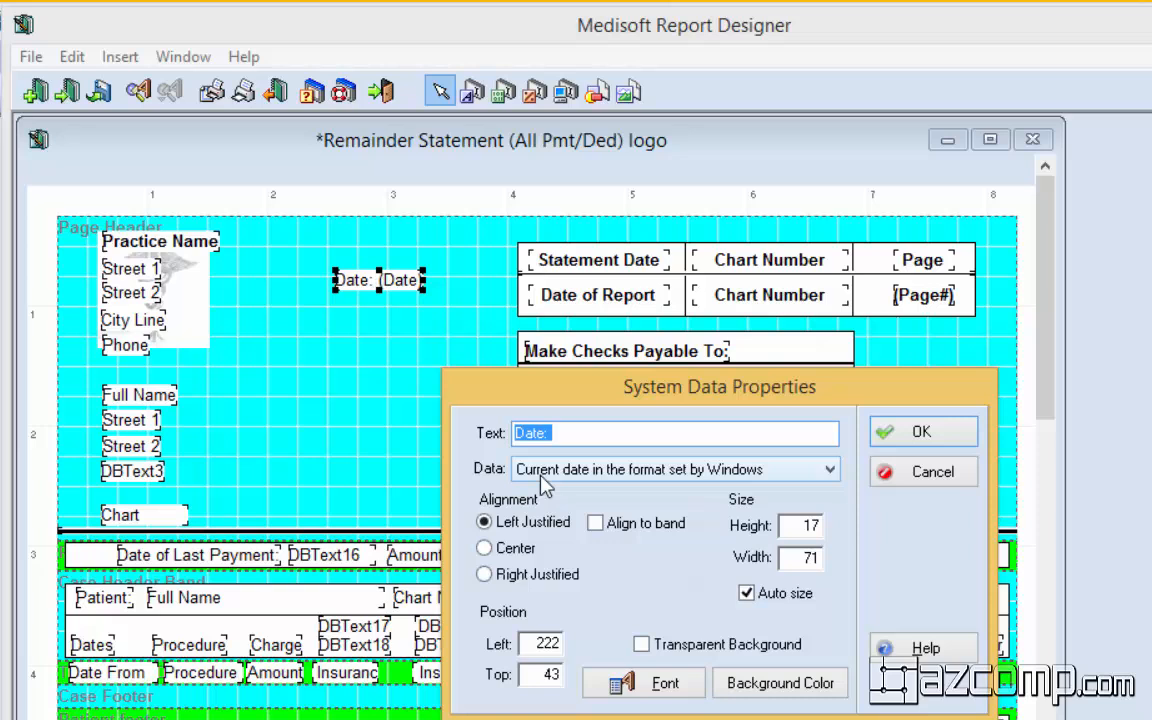
pyautogui.click(827, 469)
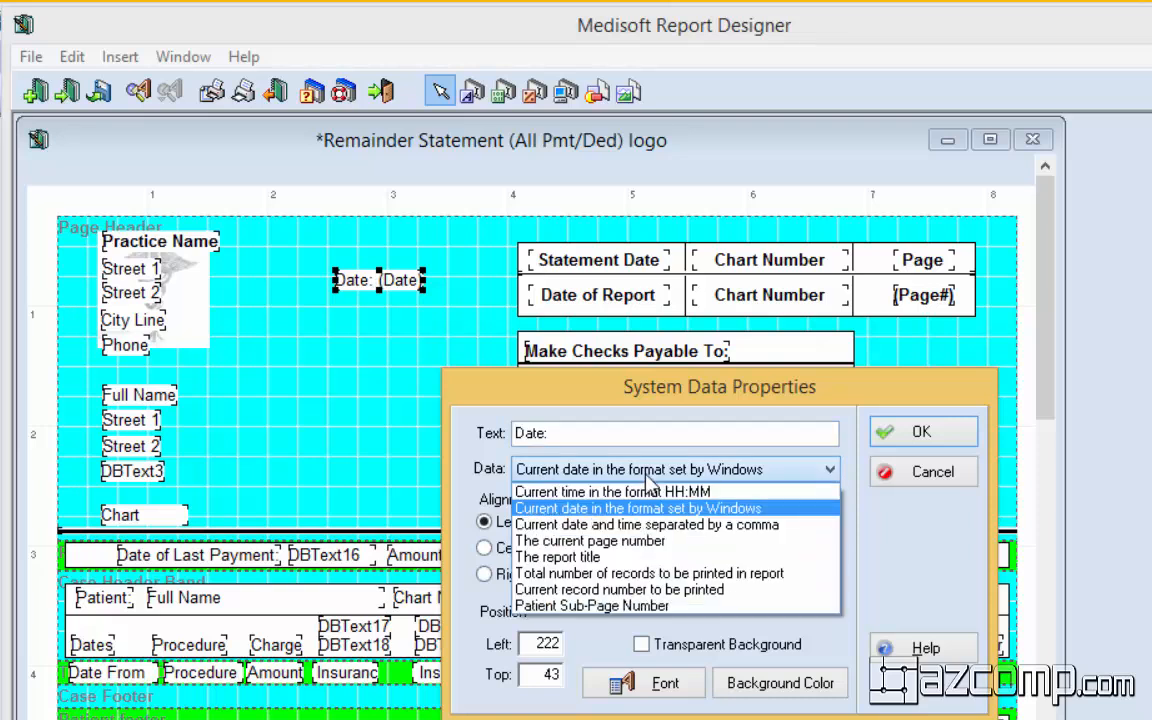
pyautogui.click(637, 508)
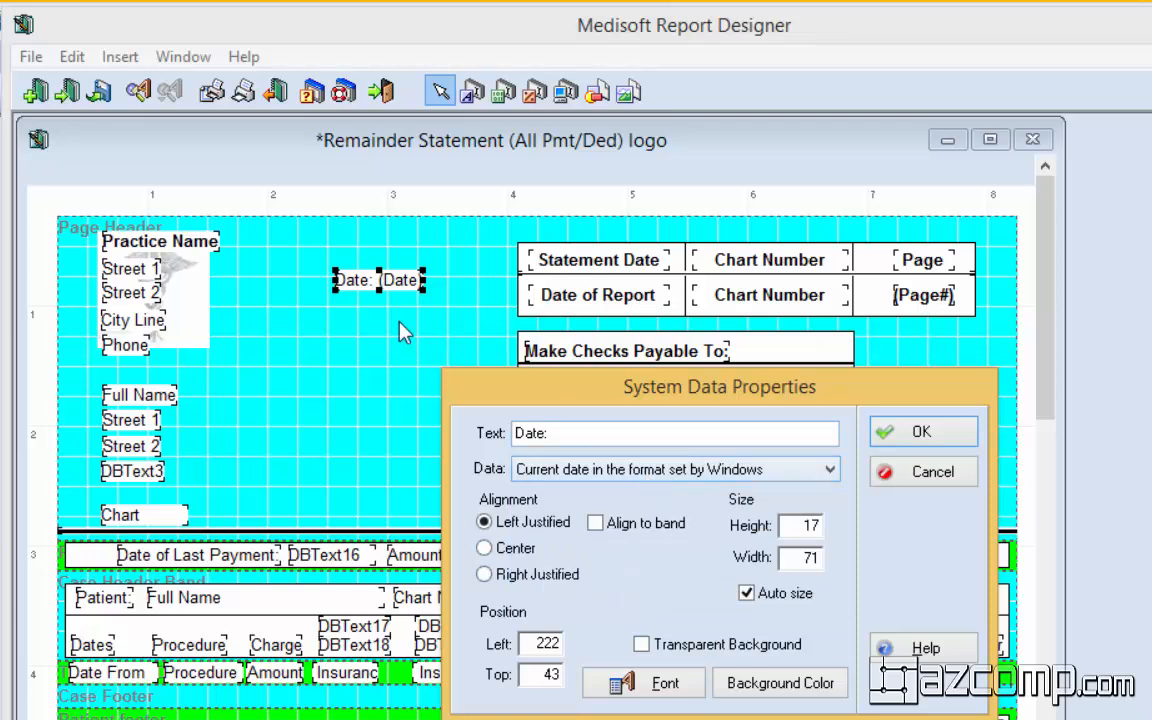
pyautogui.click(675, 432)
pyautogui.write('Statement ')
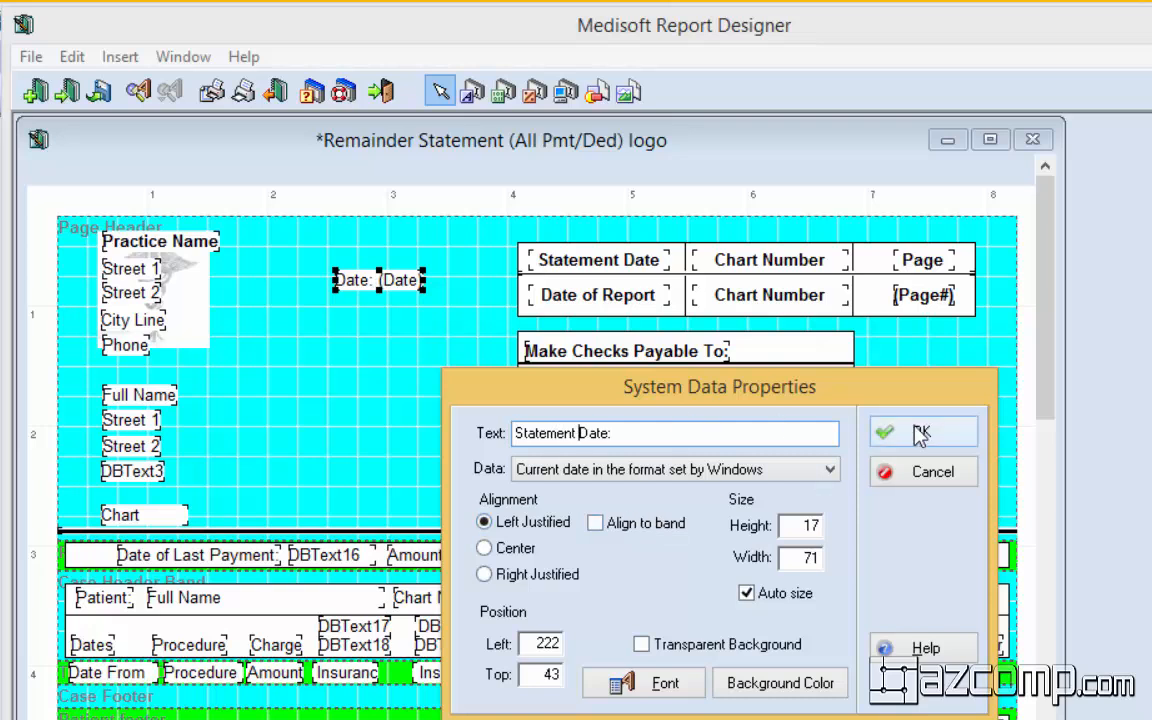
pyautogui.click(918, 431)
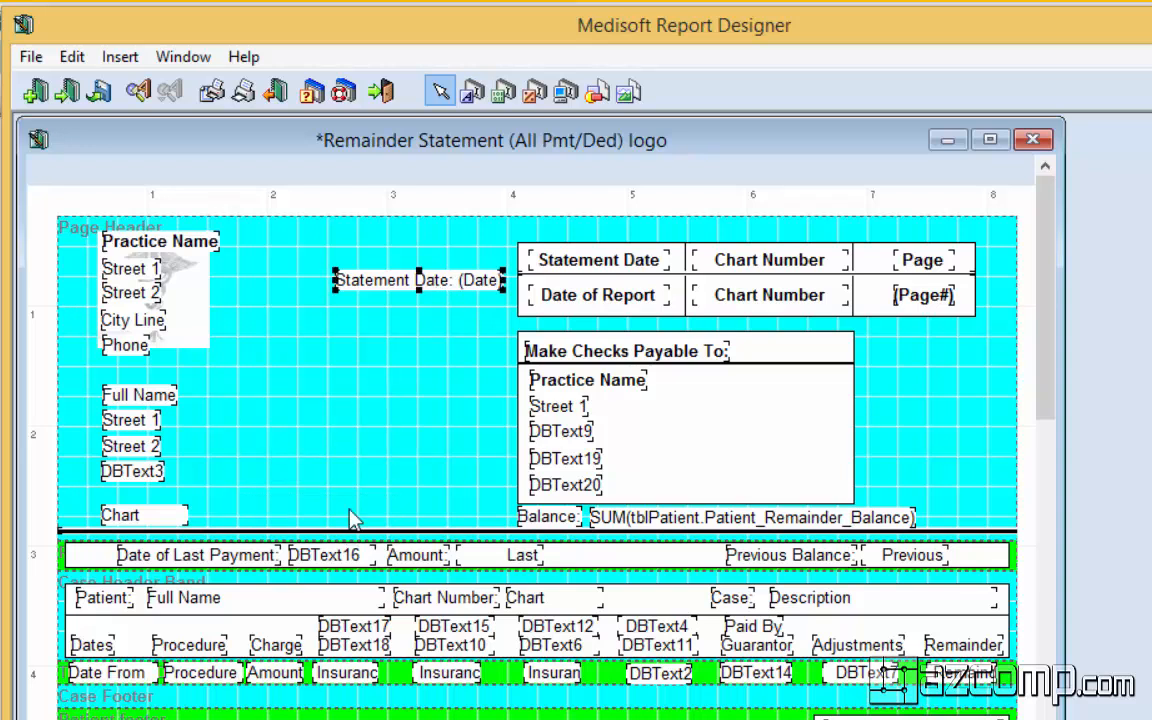
# Place Statement Date beside Chart, then add a rectangle with Clear background and Solid border
pyautogui.moveTo(418, 279); pyautogui.dragTo(320, 507)
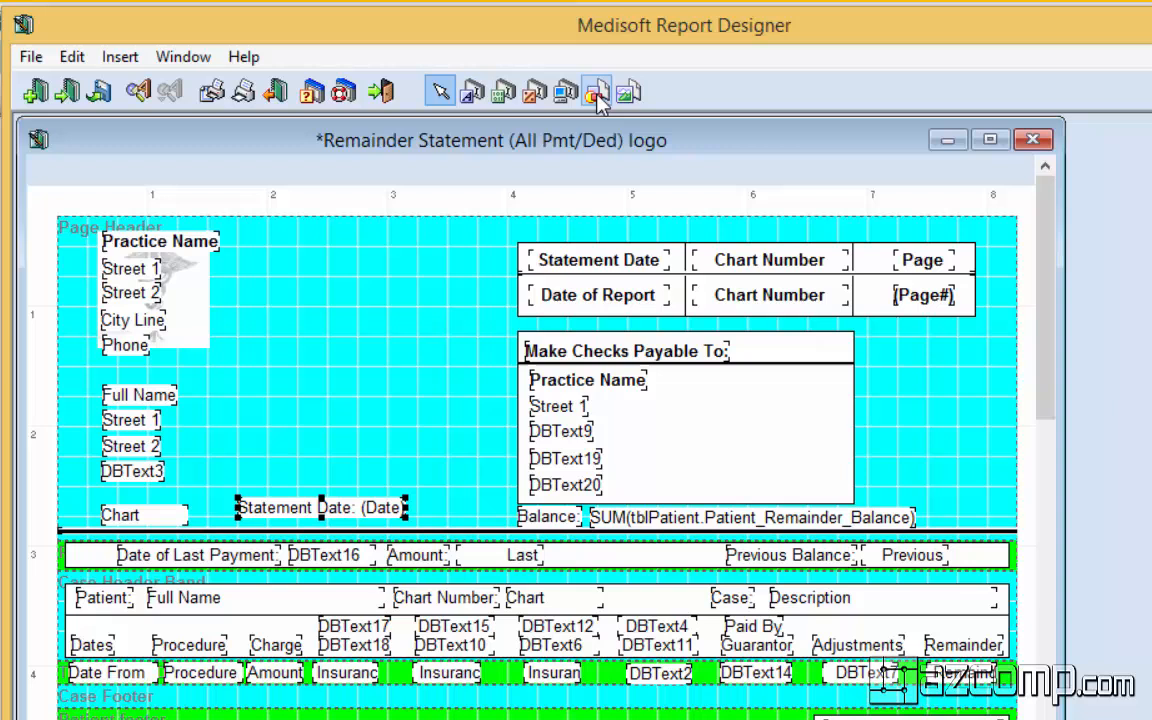
pyautogui.moveTo(596, 91)
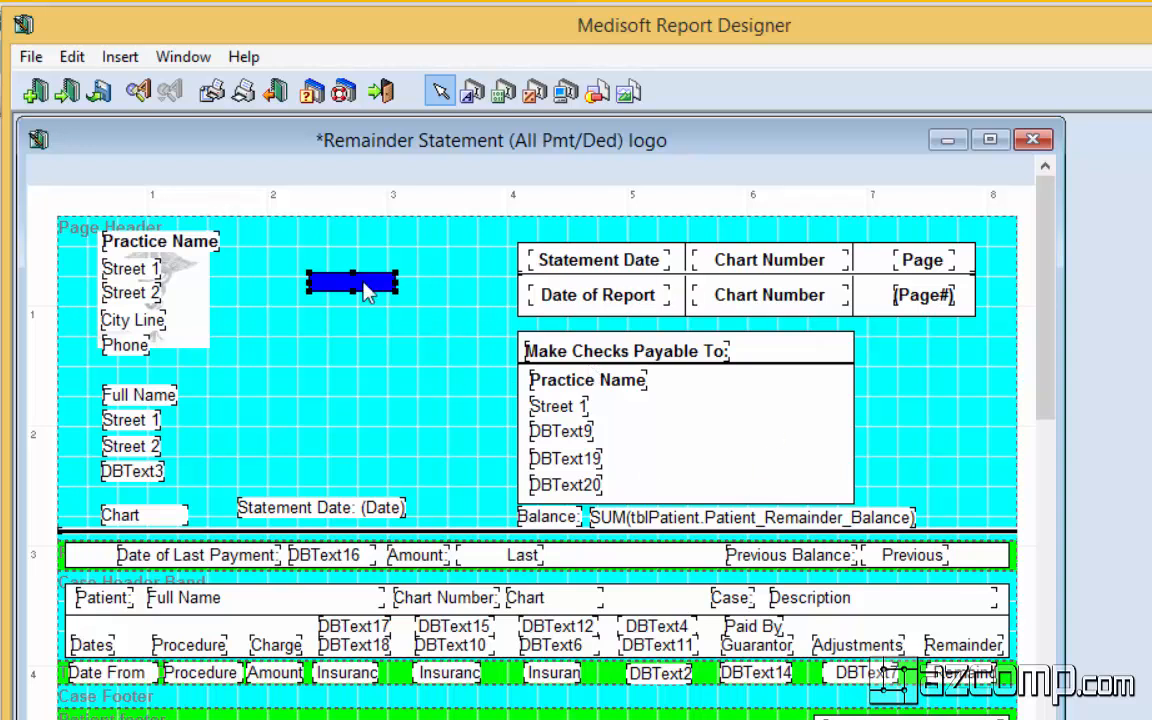
pyautogui.doubleClick(352, 282)
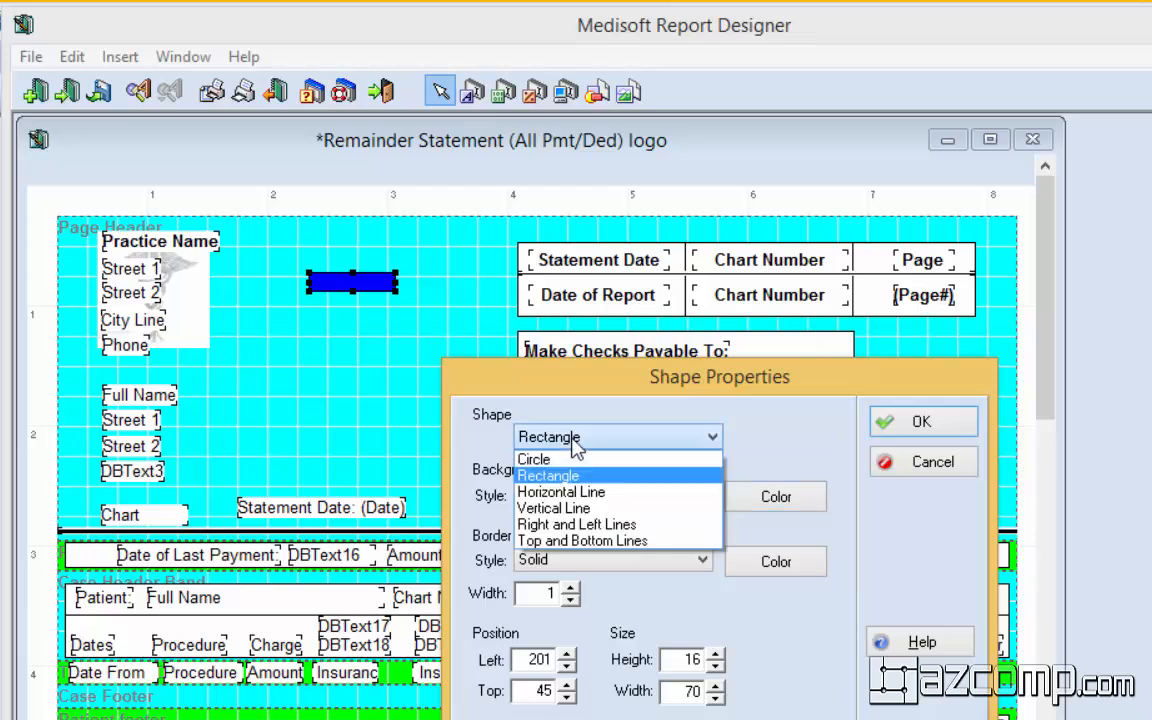
pyautogui.moveTo(452, 450)
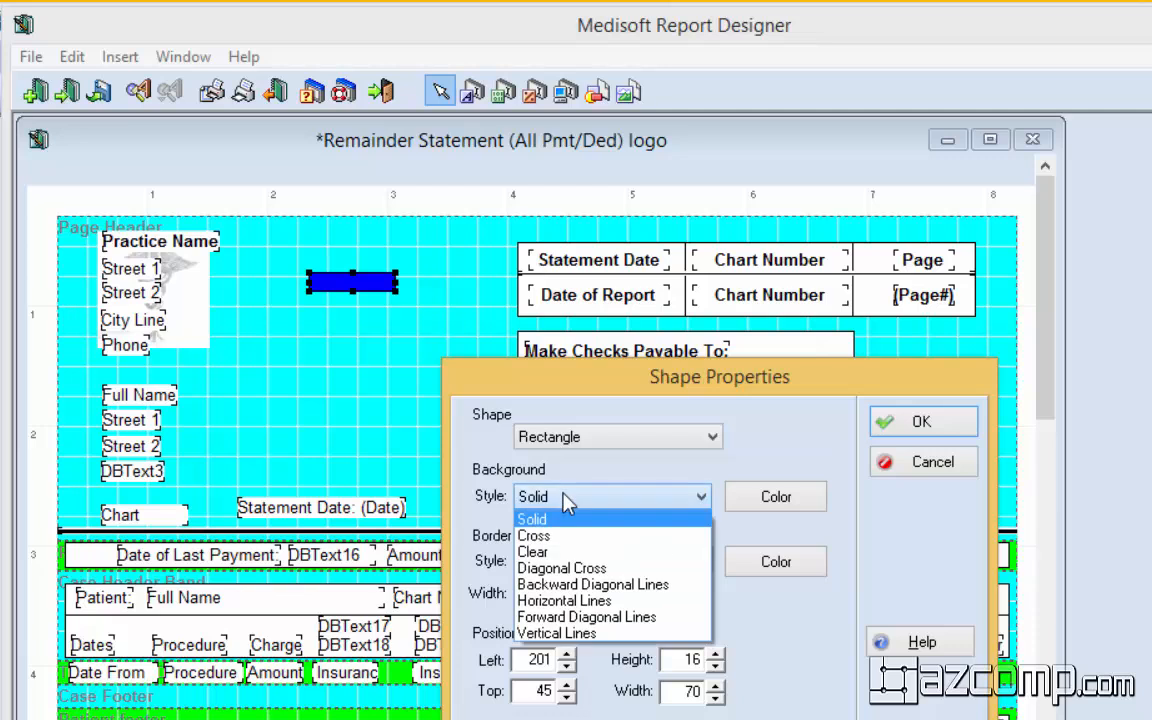
pyautogui.click(532, 552)
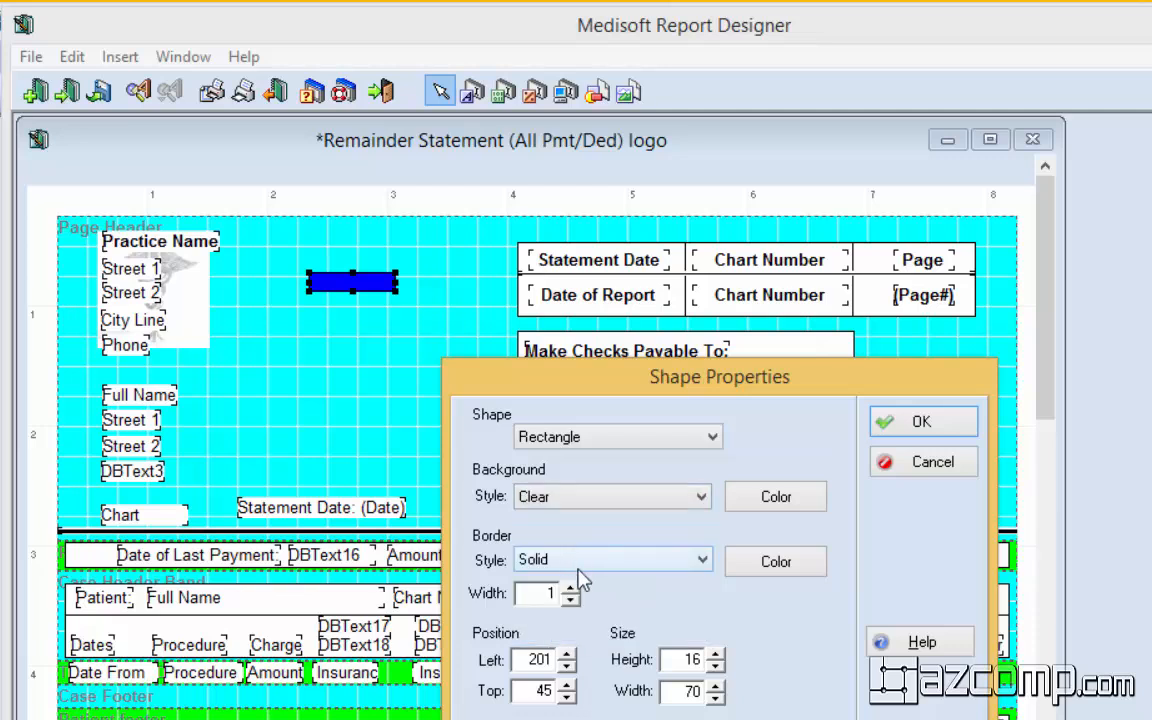
pyautogui.click(701, 559)
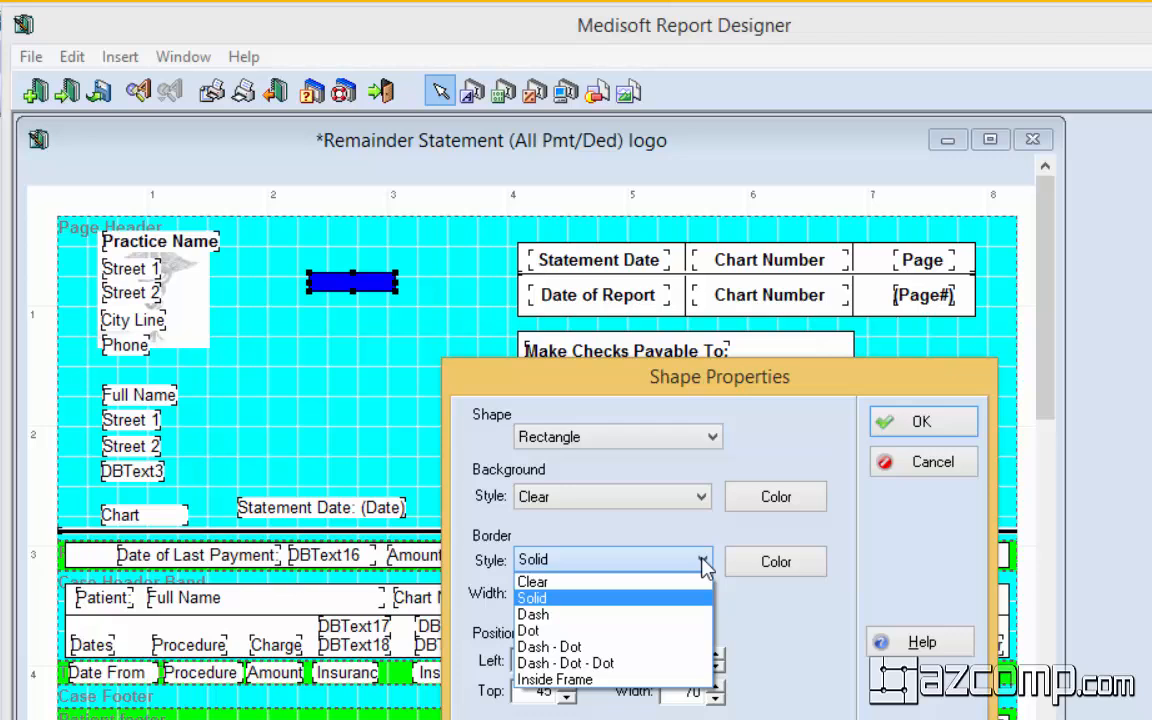
pyautogui.click(533, 597)
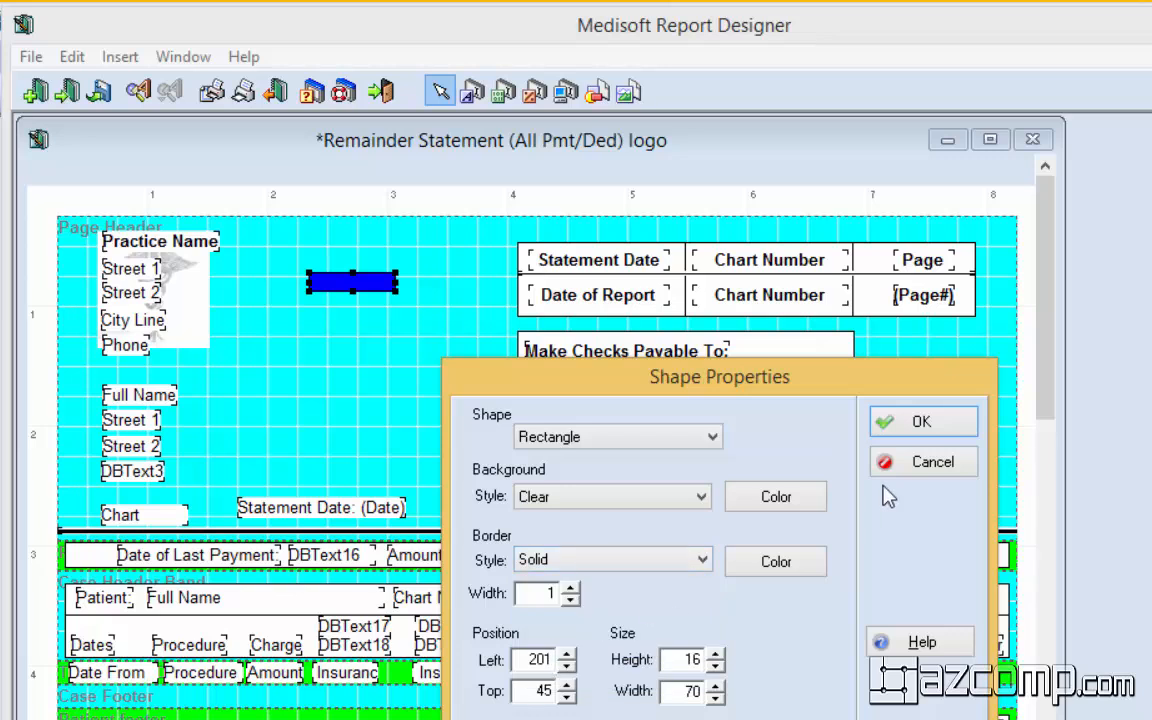
pyautogui.click(921, 421)
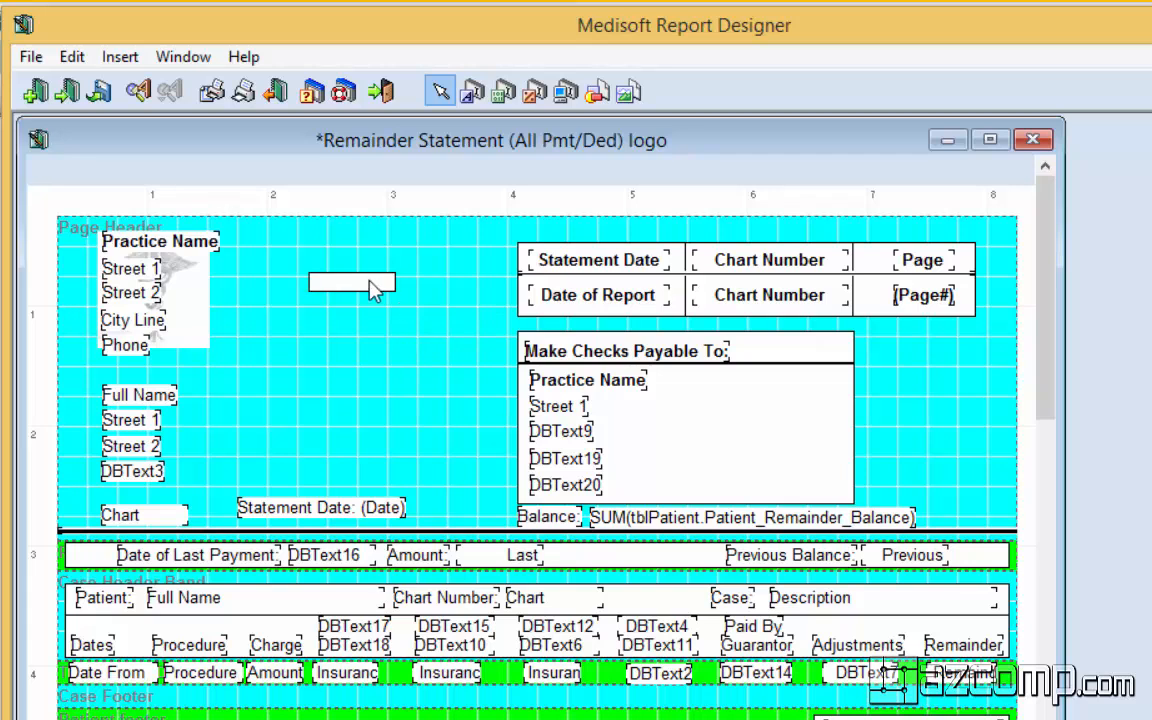
# Resize the rectangle, move it against the Statement Date box, and send it to back
pyautogui.click(350, 282)
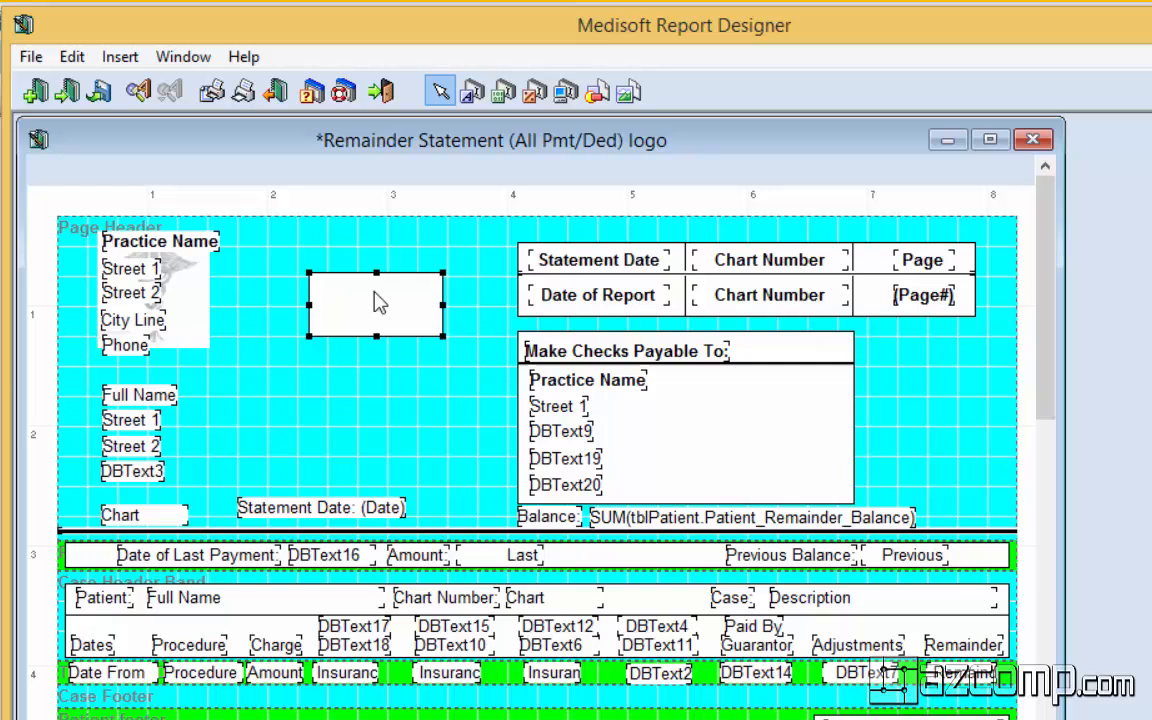
pyautogui.moveTo(500, 290)
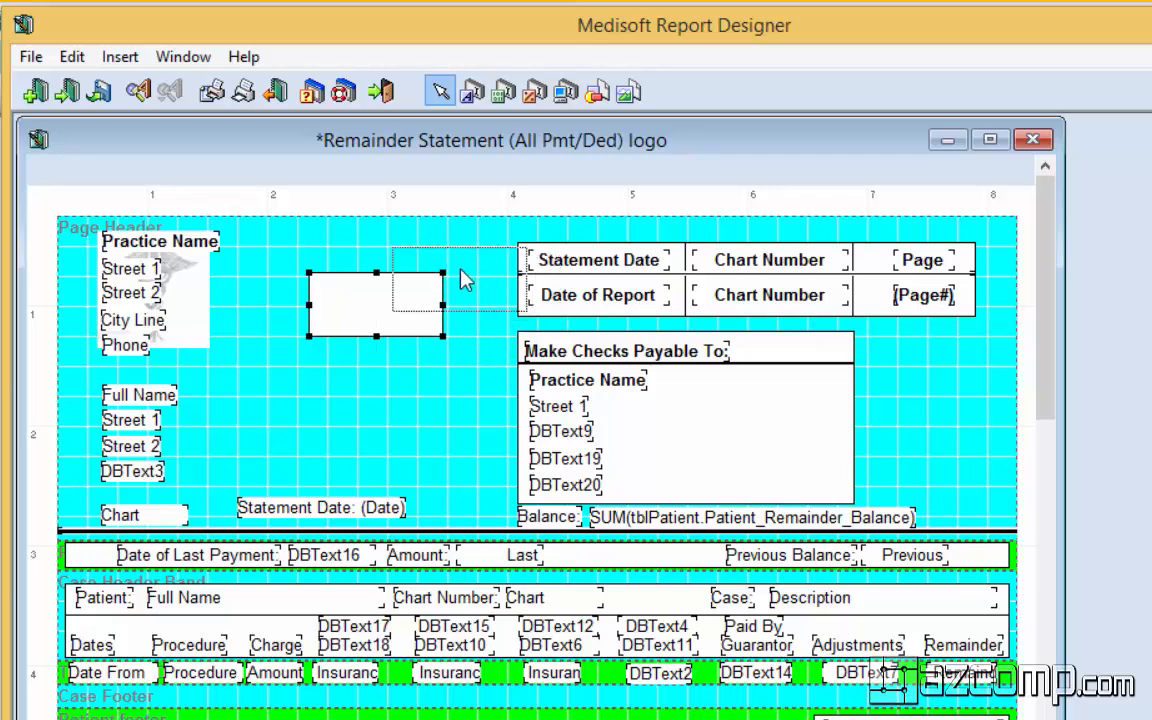
pyautogui.moveTo(375, 303); pyautogui.dragTo(460, 281)
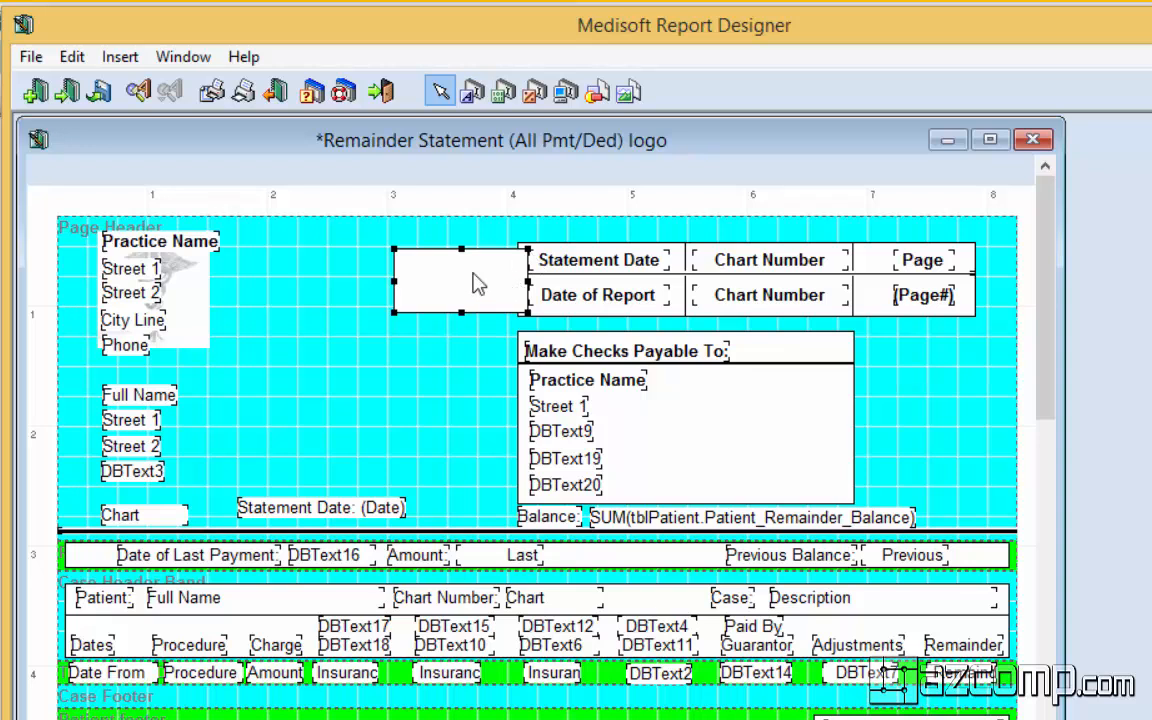
pyautogui.rightClick(460, 280)
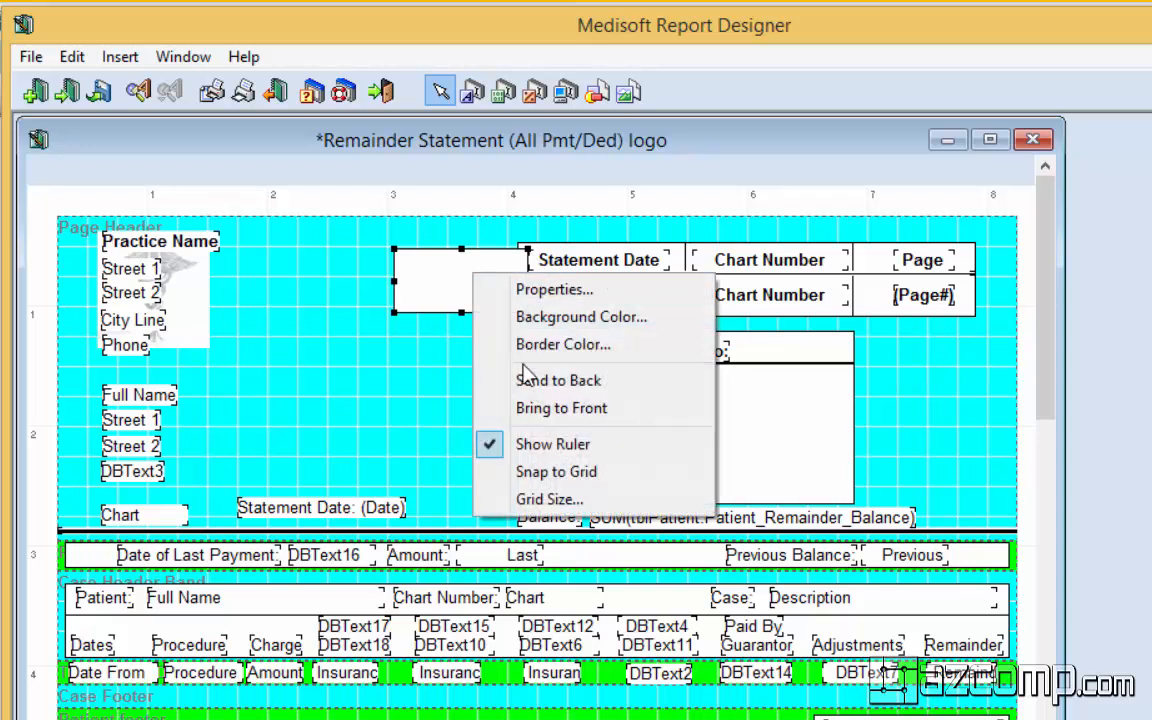
pyautogui.click(405, 363)
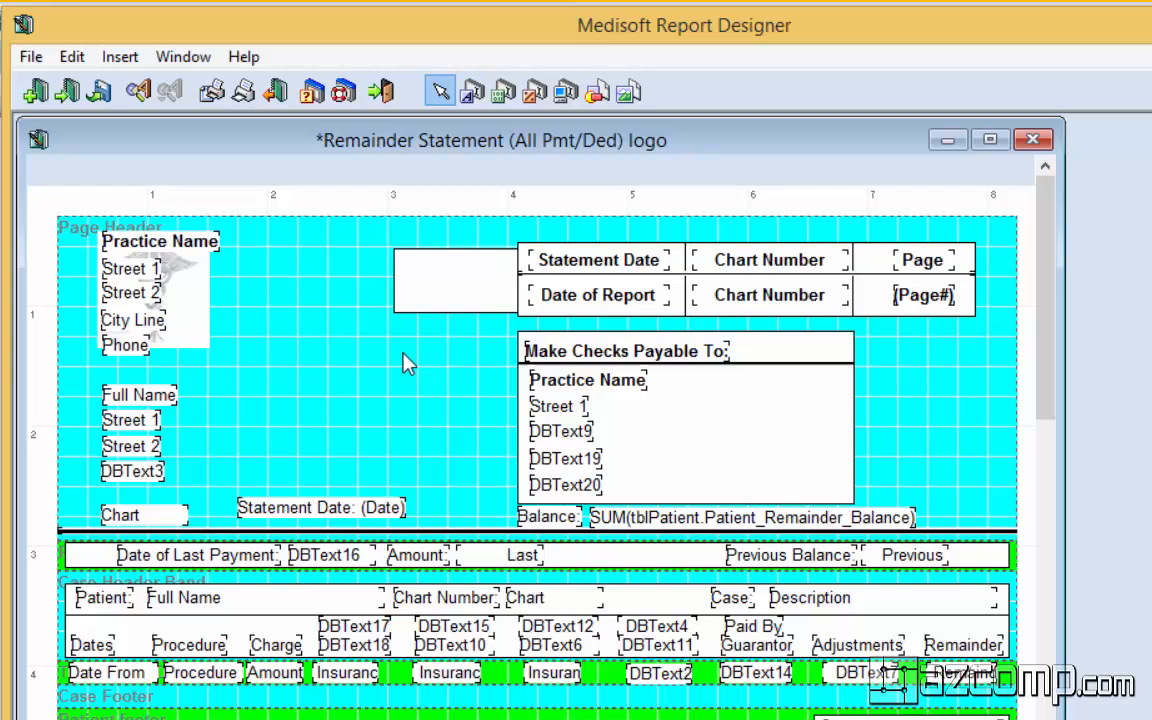
pyautogui.moveTo(598, 171)
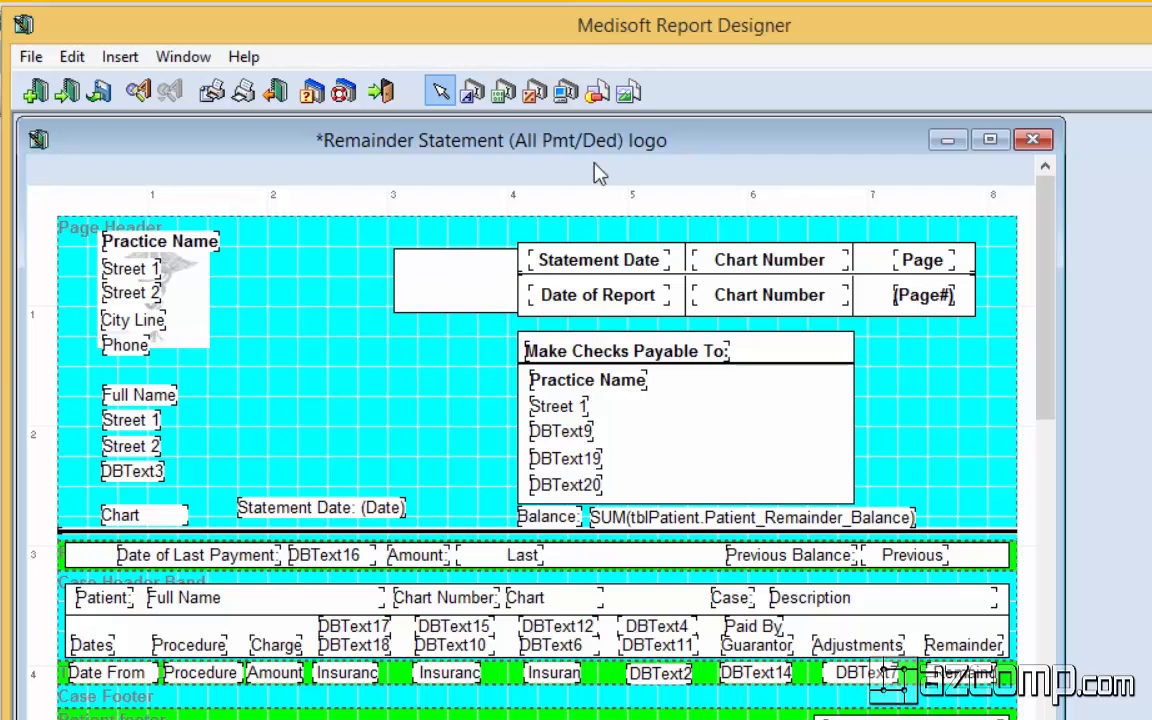
pyautogui.moveTo(597, 91)
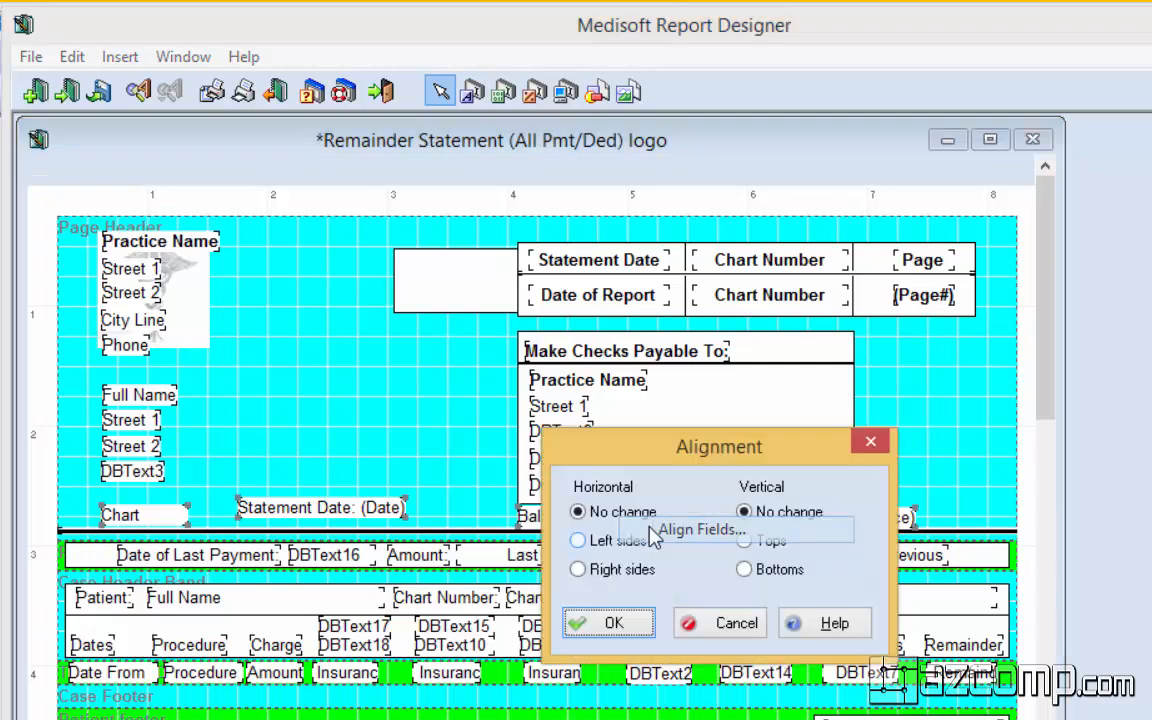
# Top-align the Chart, Statement Date, Balance and sum fields, then delete the rectangle shape
pyautogui.click(744, 540)
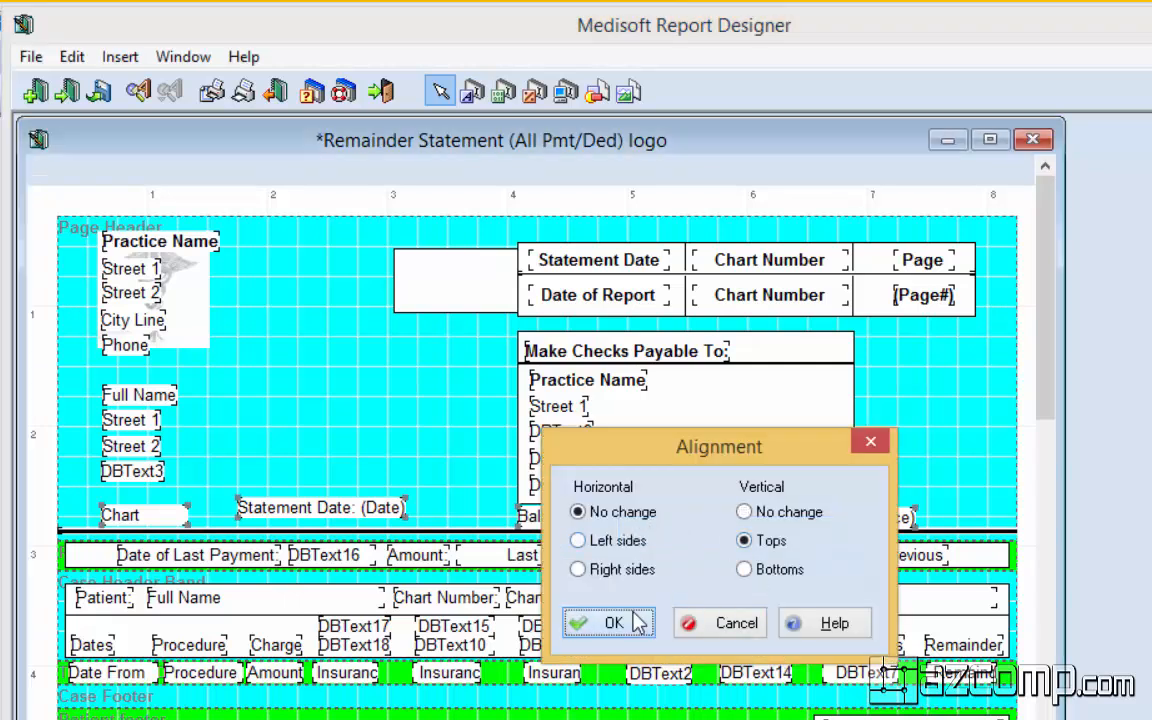
pyautogui.click(610, 623)
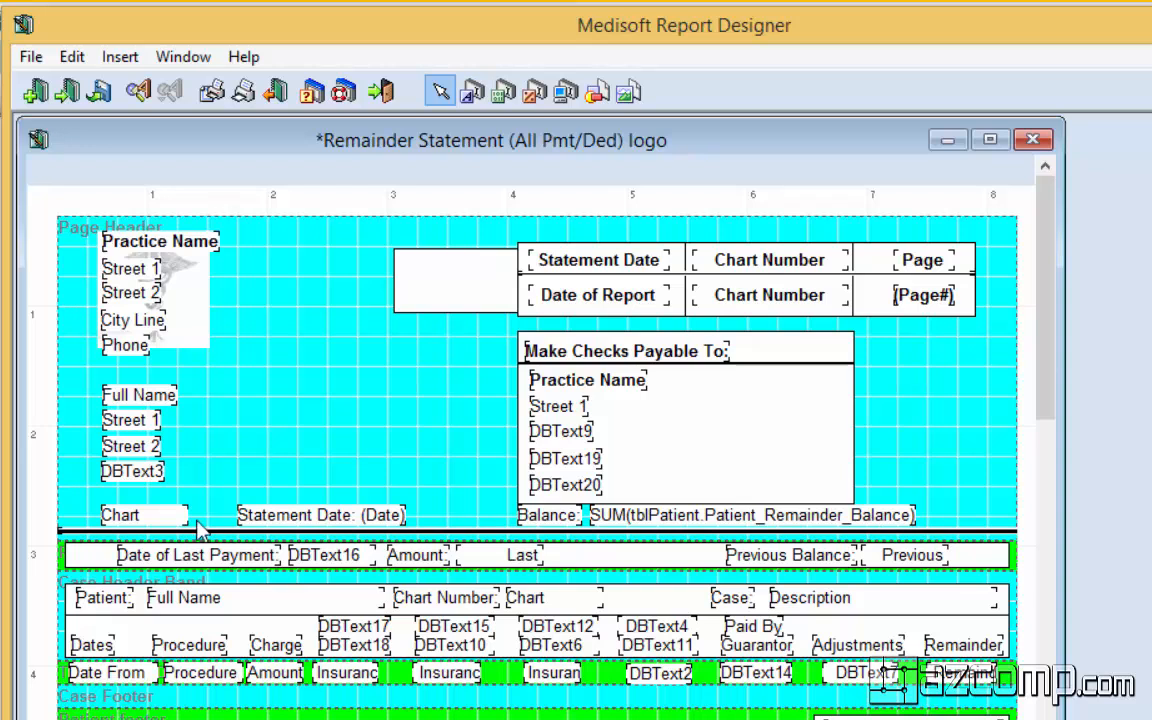
pyautogui.click(455, 280)
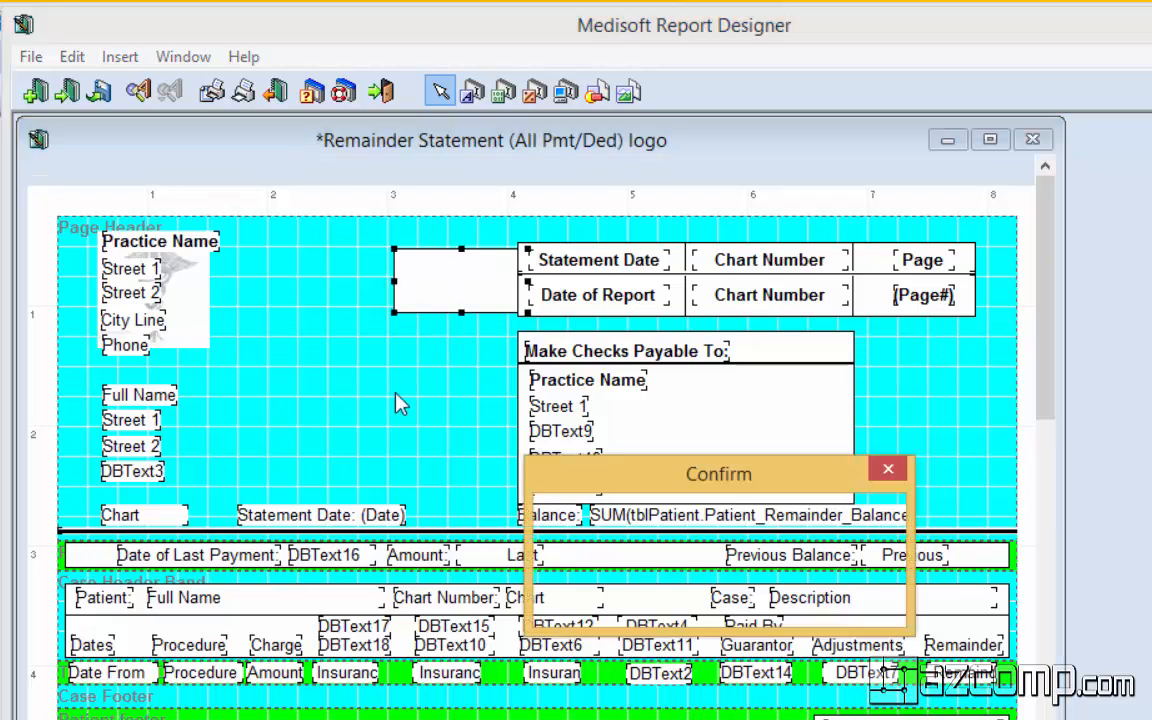
pyautogui.click(887, 469)
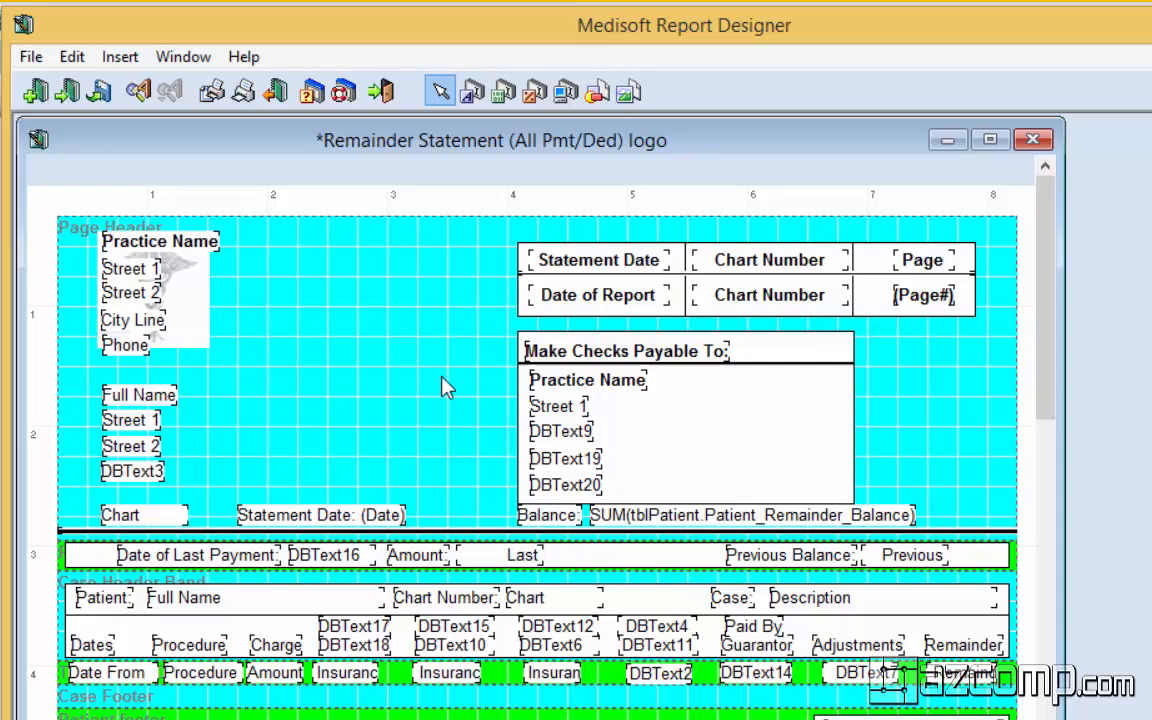
pyautogui.moveTo(387, 403)
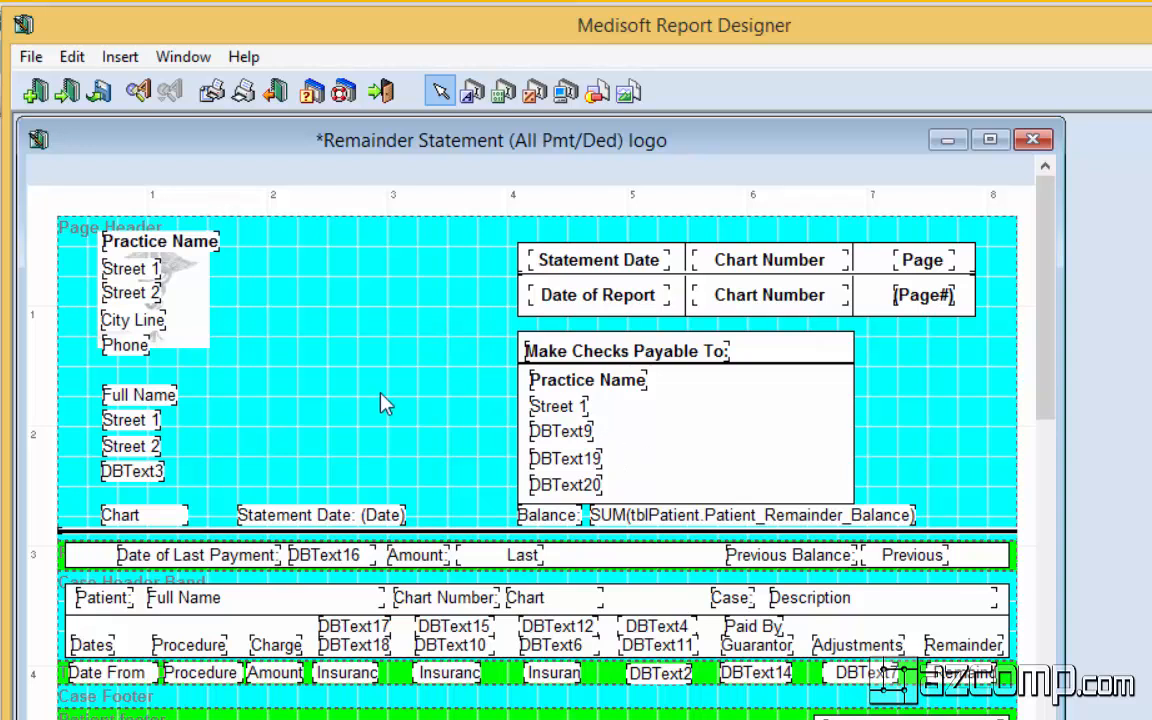